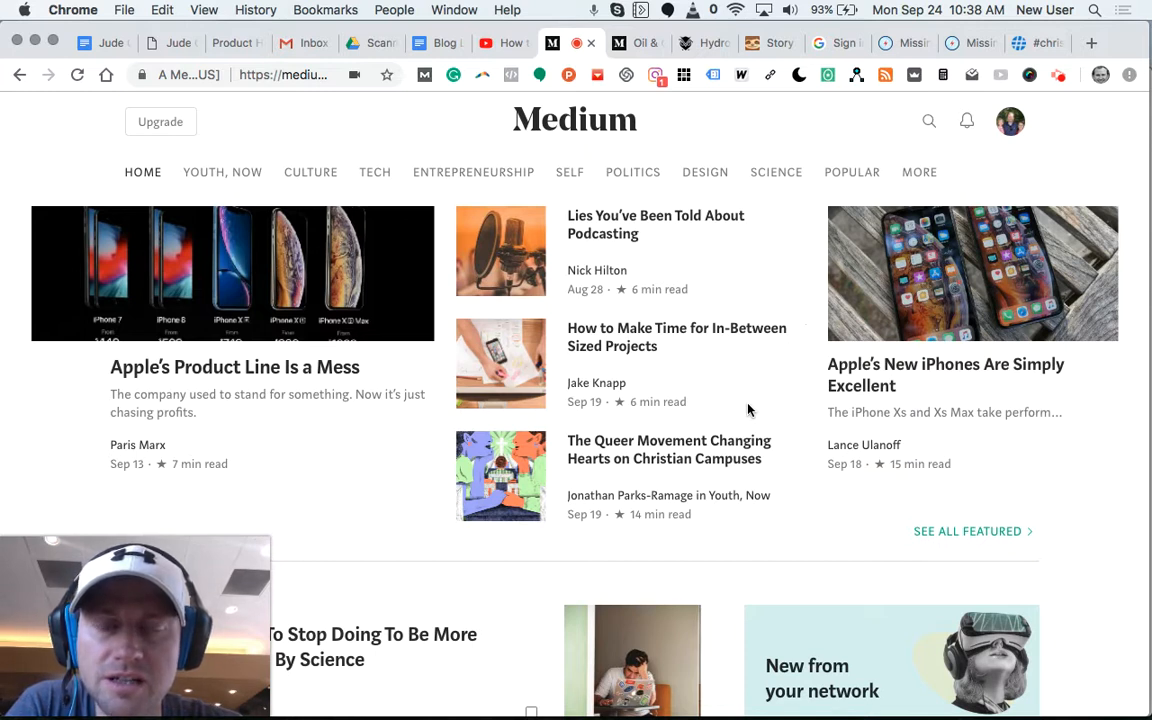
mouse_move(730, 412)
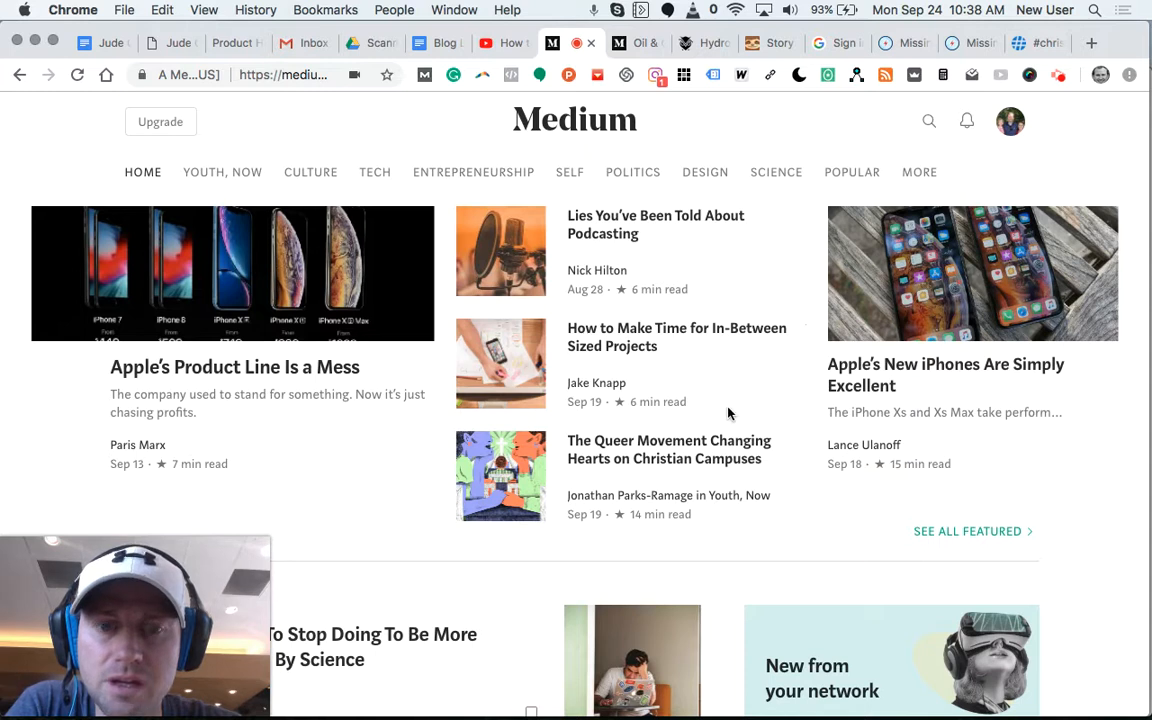
mouse_move(508, 558)
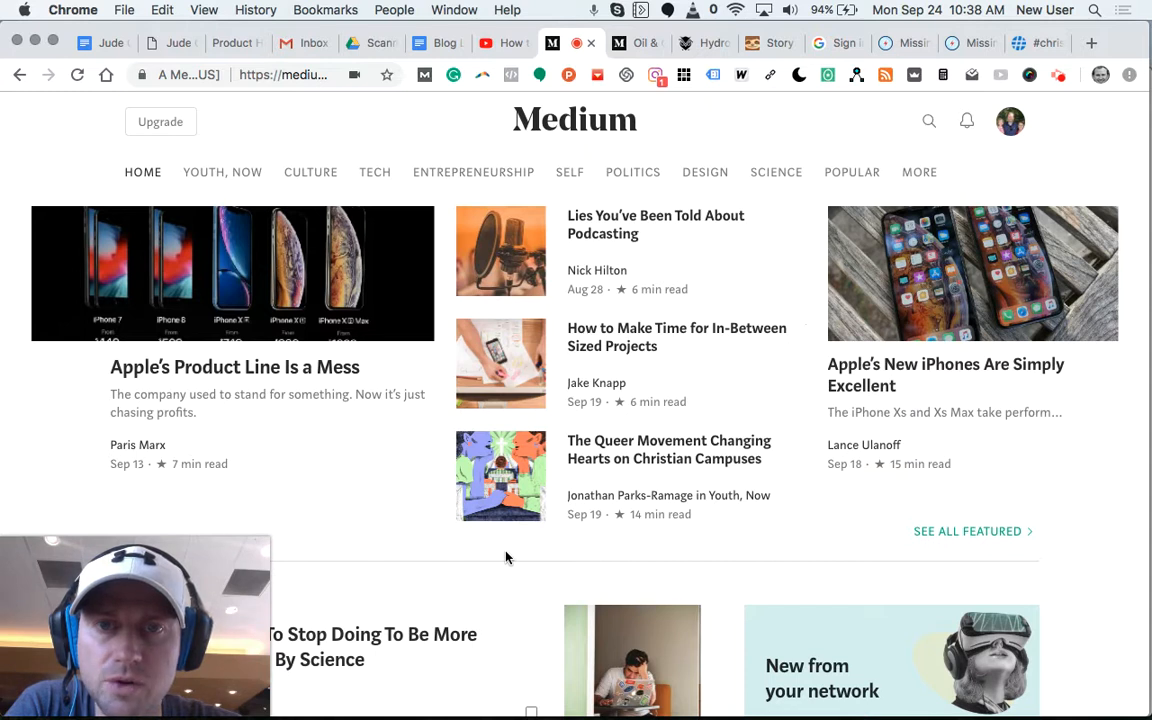
mouse_move(476, 586)
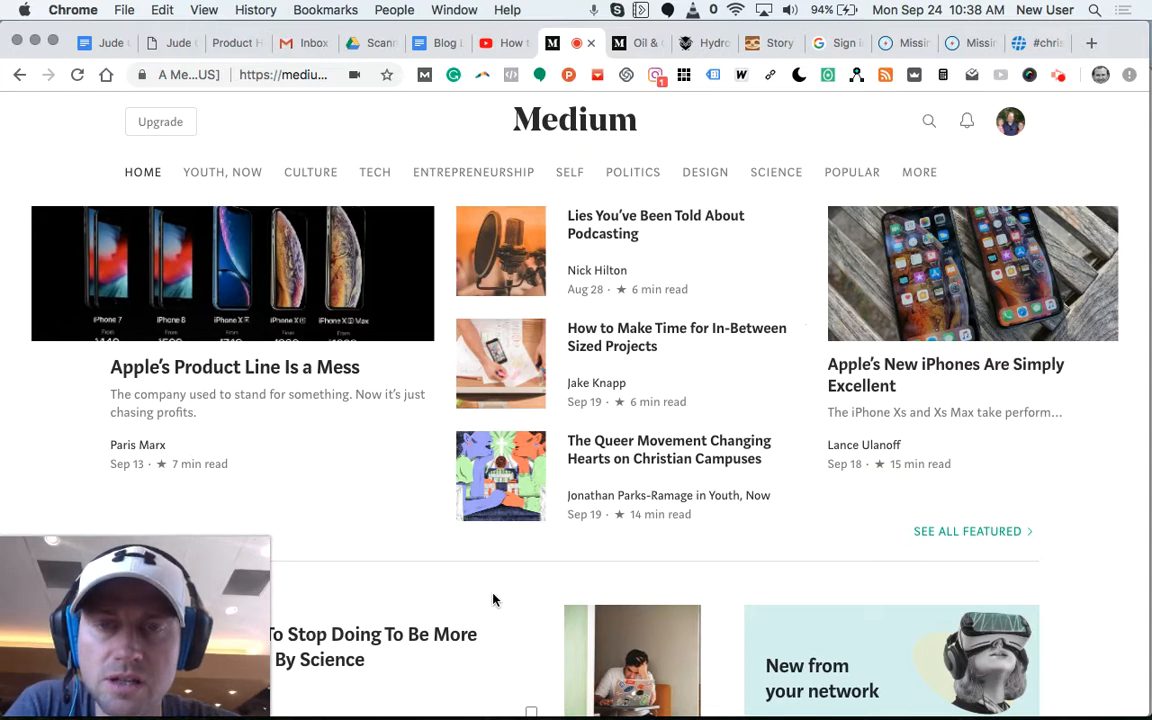
mouse_move(536, 594)
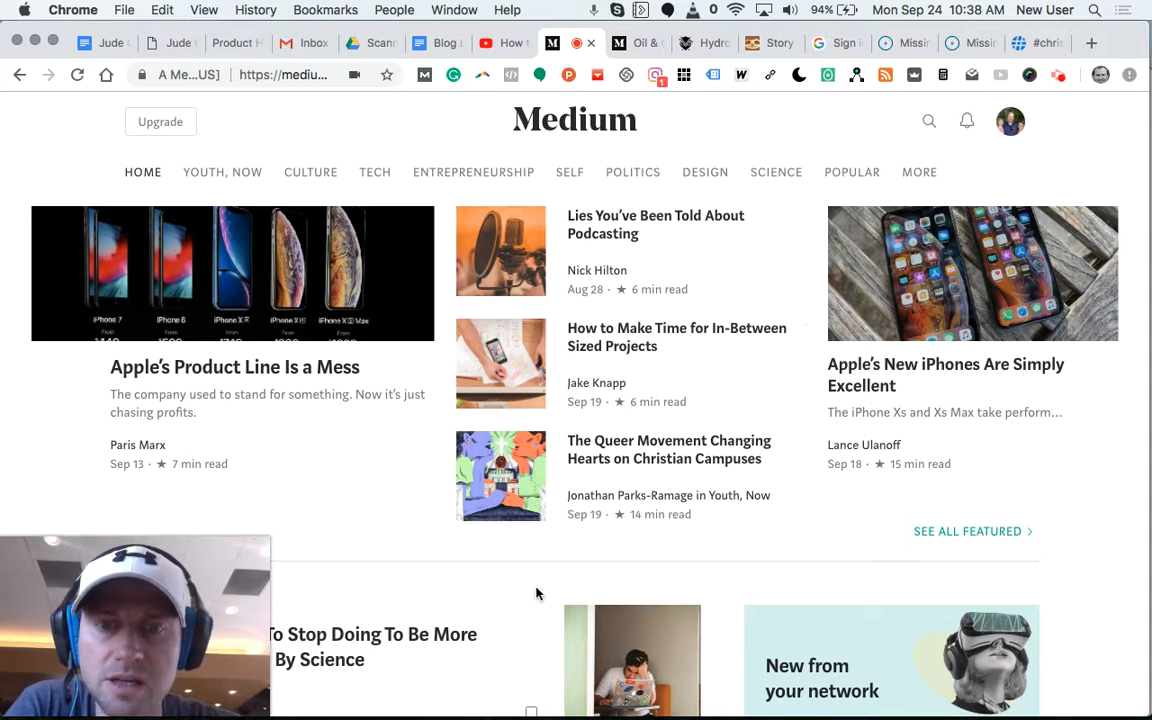
mouse_move(542, 548)
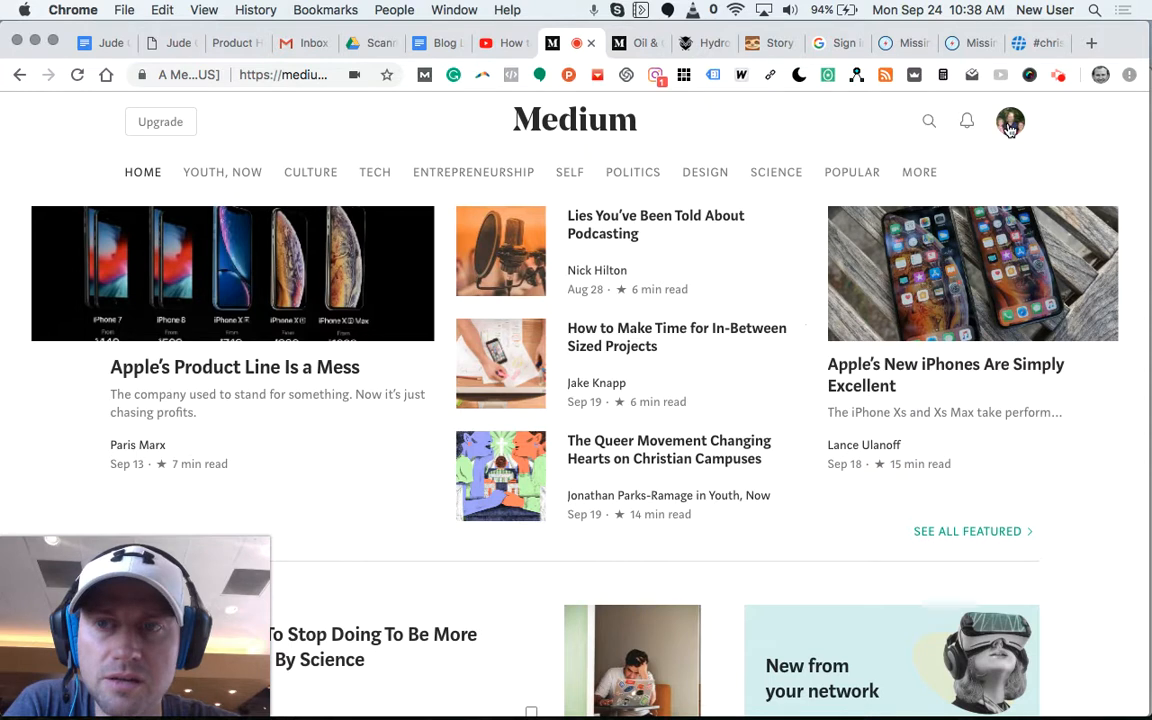
left_click(1008, 122)
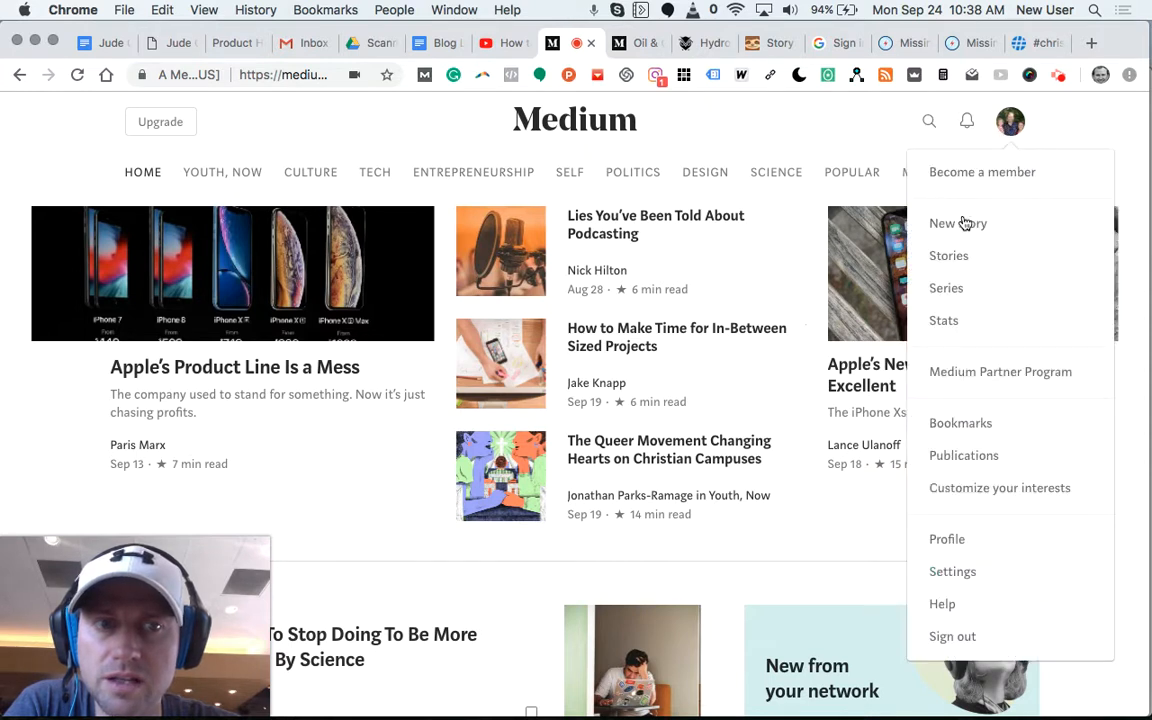
mouse_move(960, 230)
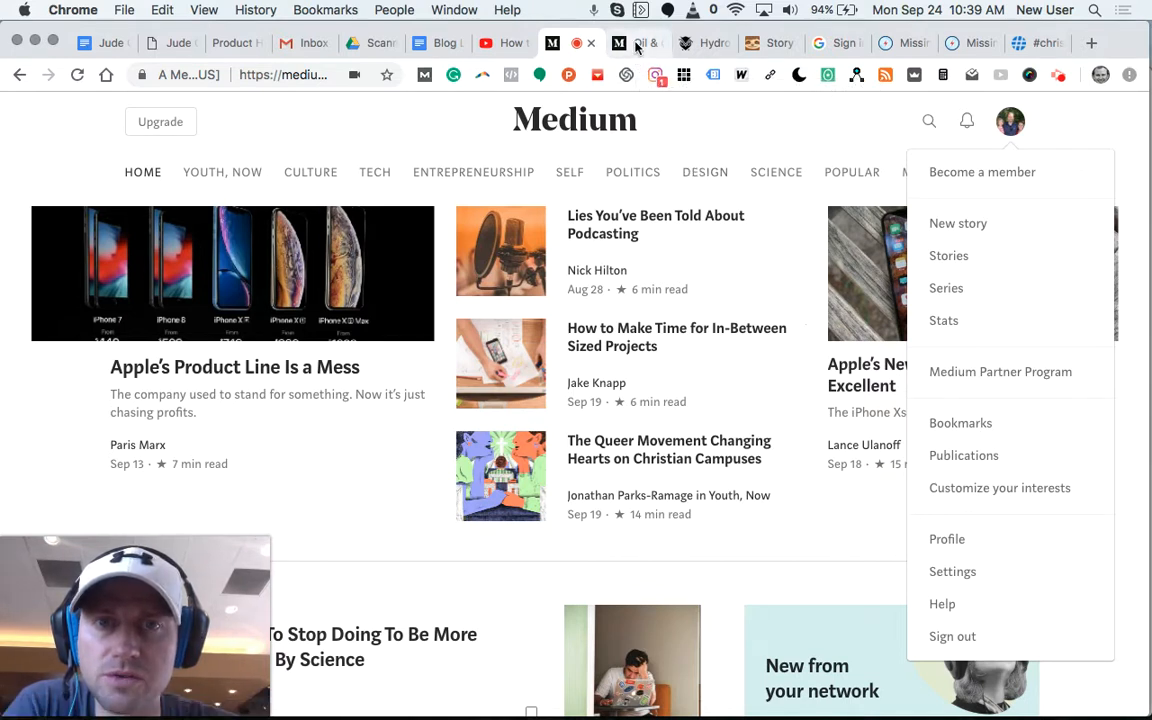
- Switch past the Medium post to the CRT Services site and look down the Flow-X product page
left_click(638, 44)
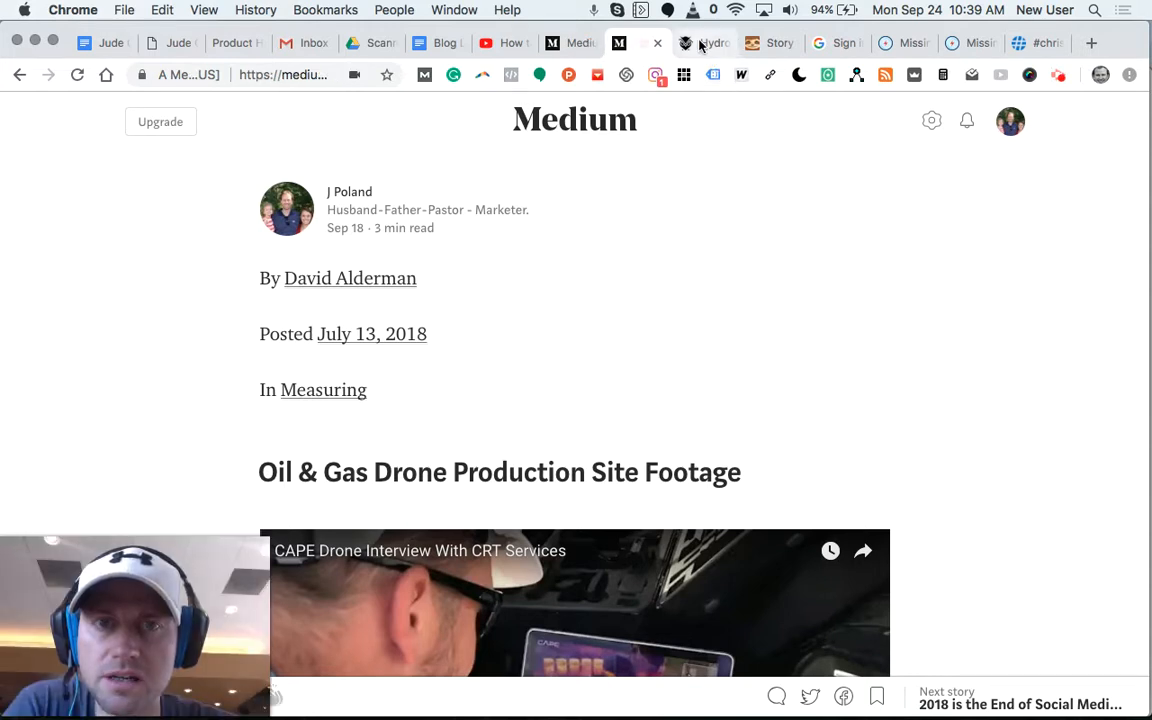
left_click(716, 44)
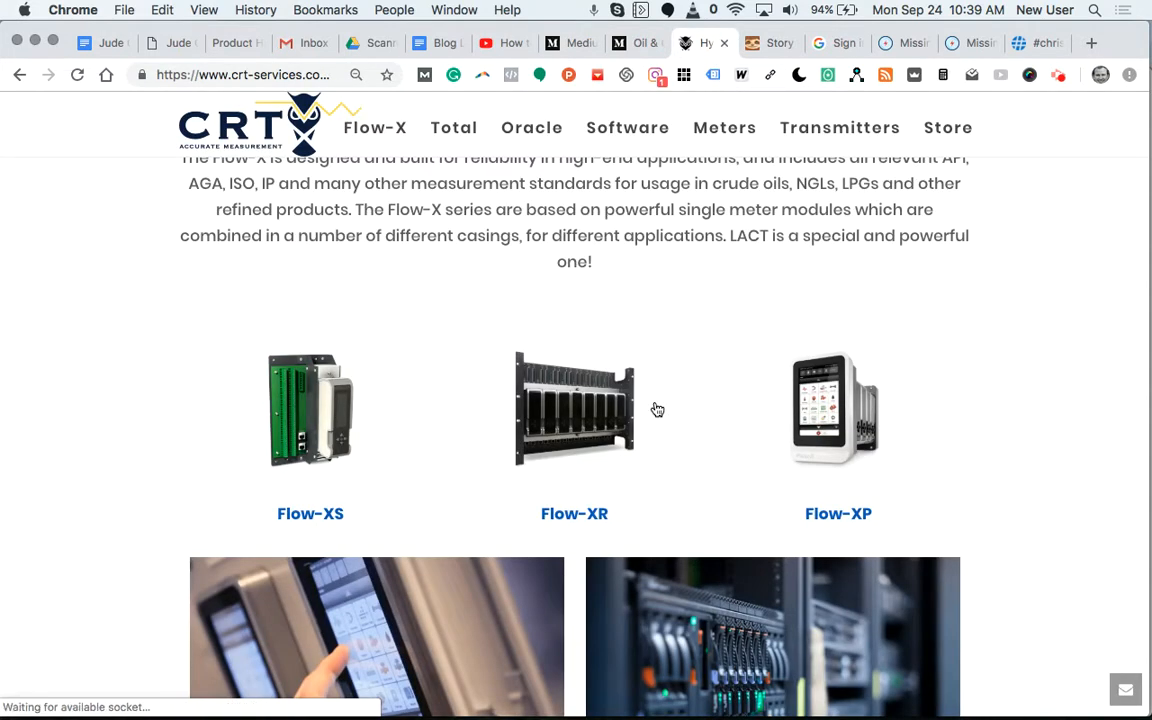
scroll("down", 3)
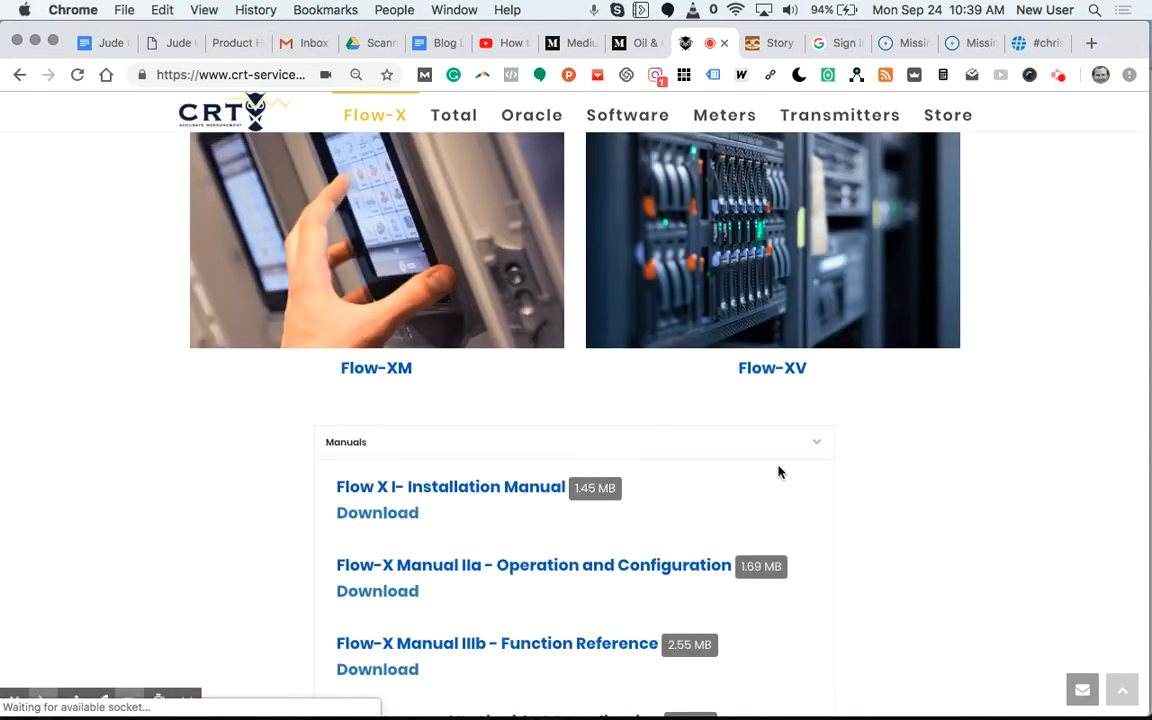
scroll("down", 3)
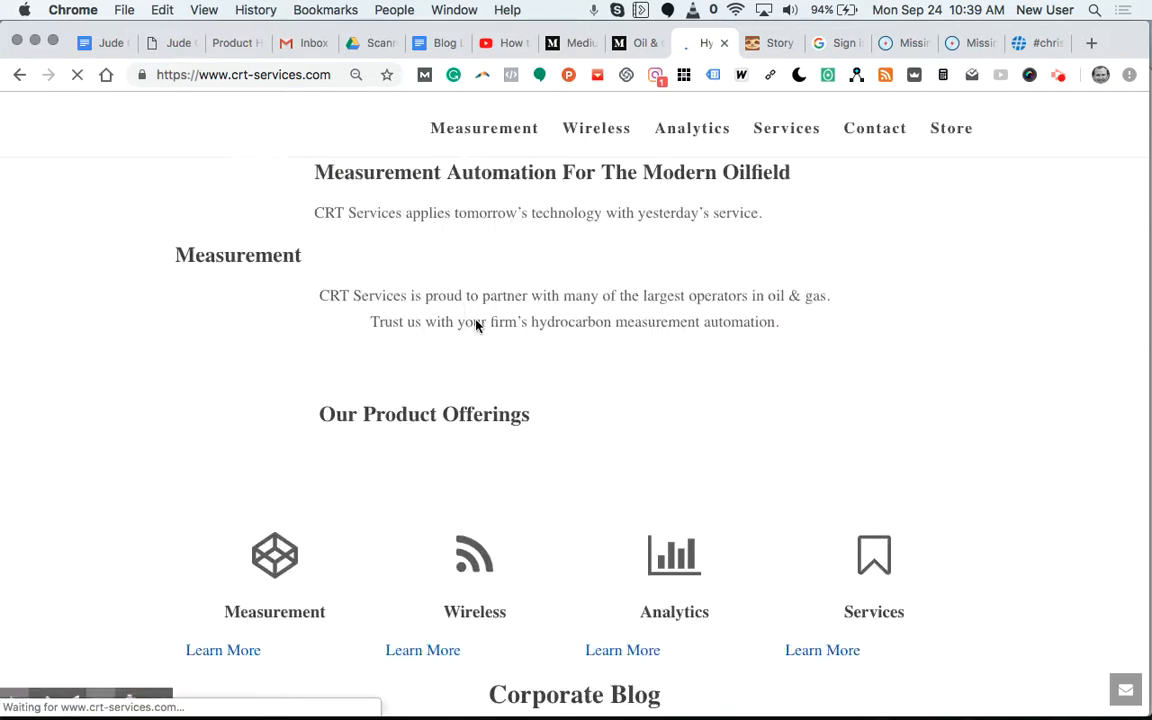
- Browse the CRT Services home page's product offerings down to the Corporate Blog posts
scroll("down", 3)
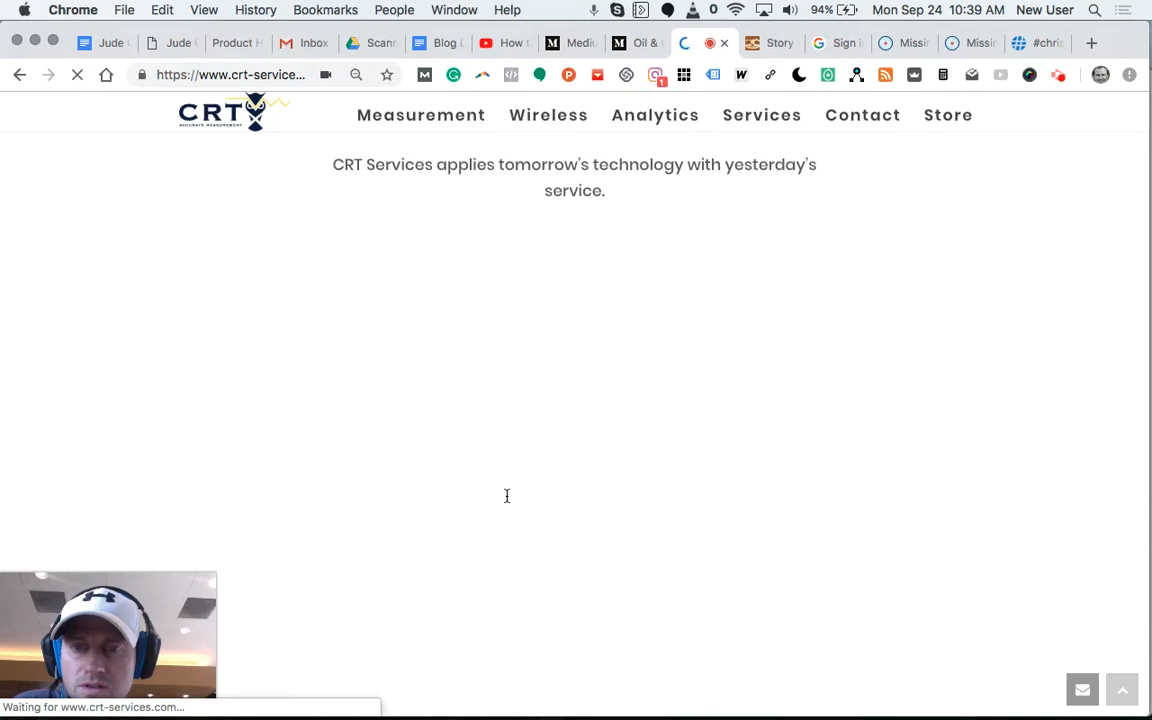
scroll("down", 3)
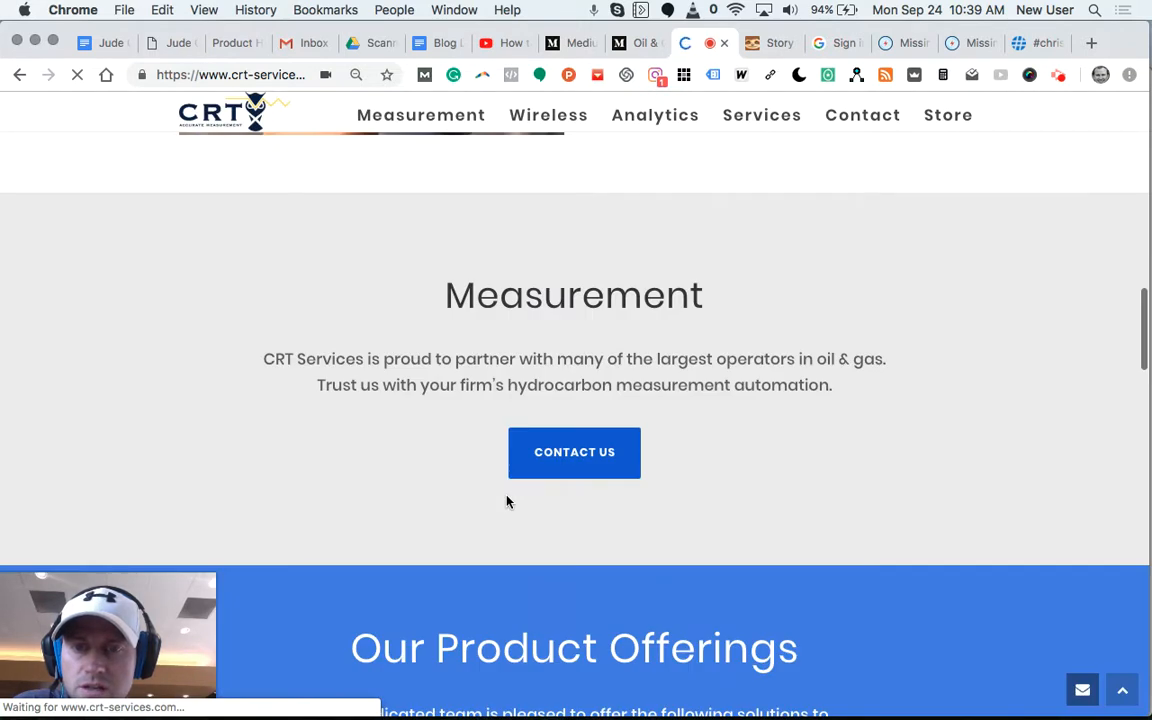
scroll("down", 3)
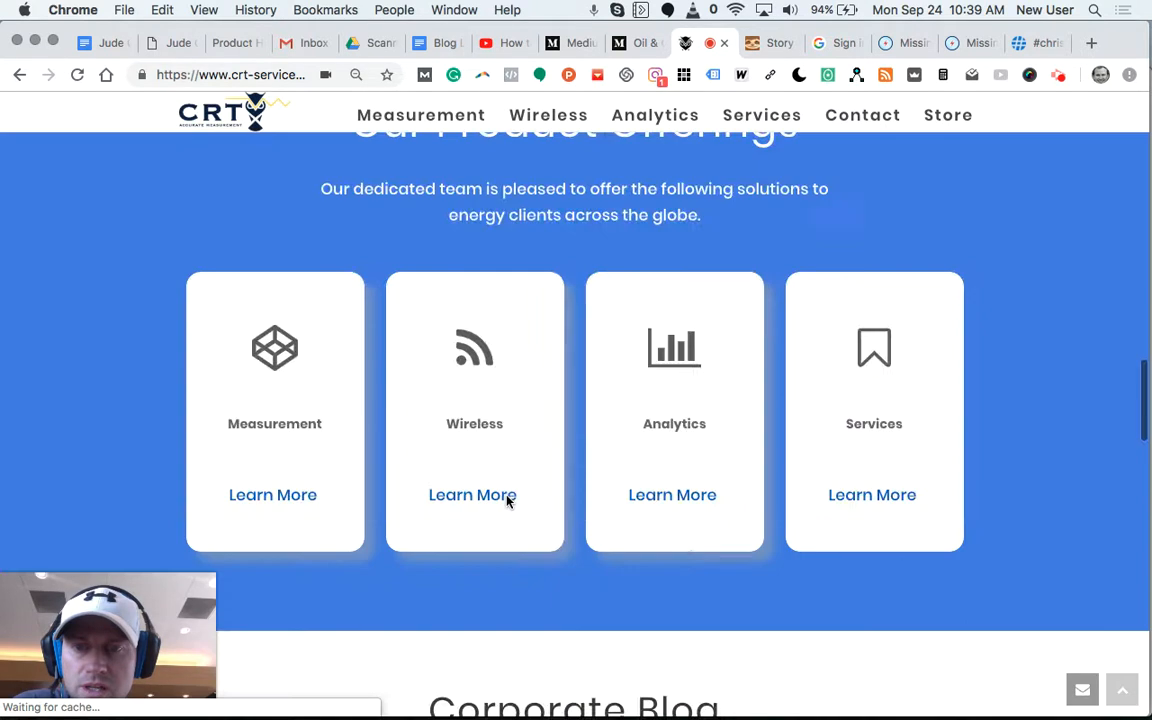
scroll("down", 3)
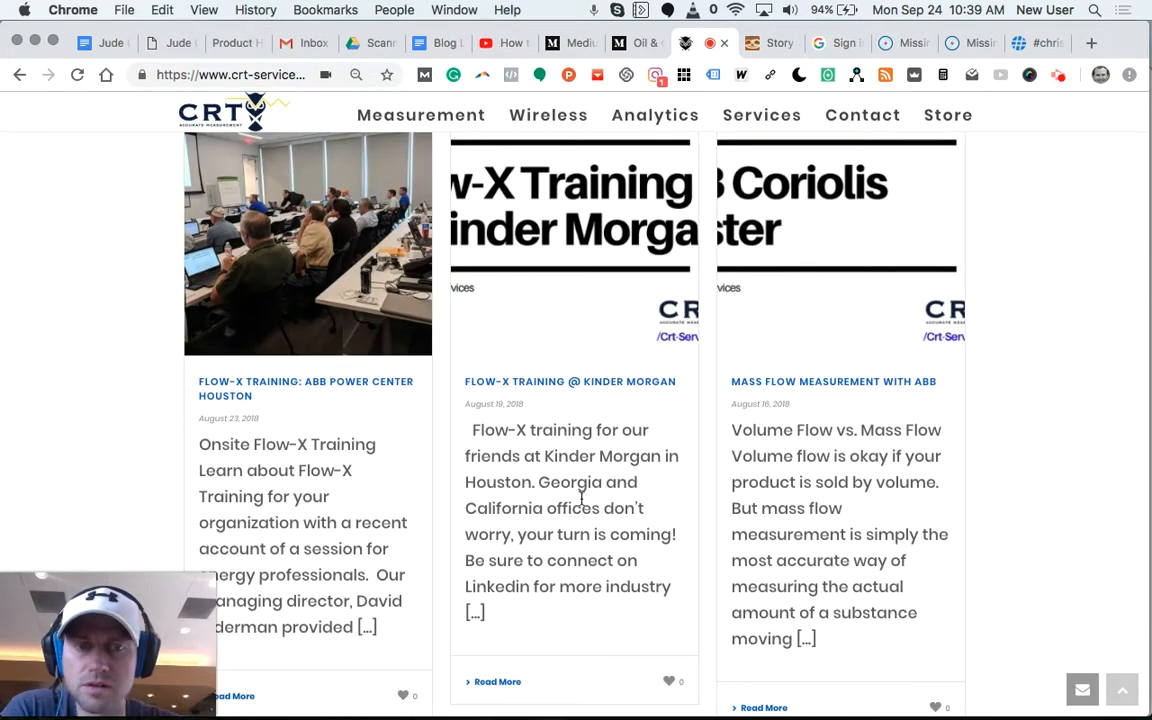
scroll("down", 3)
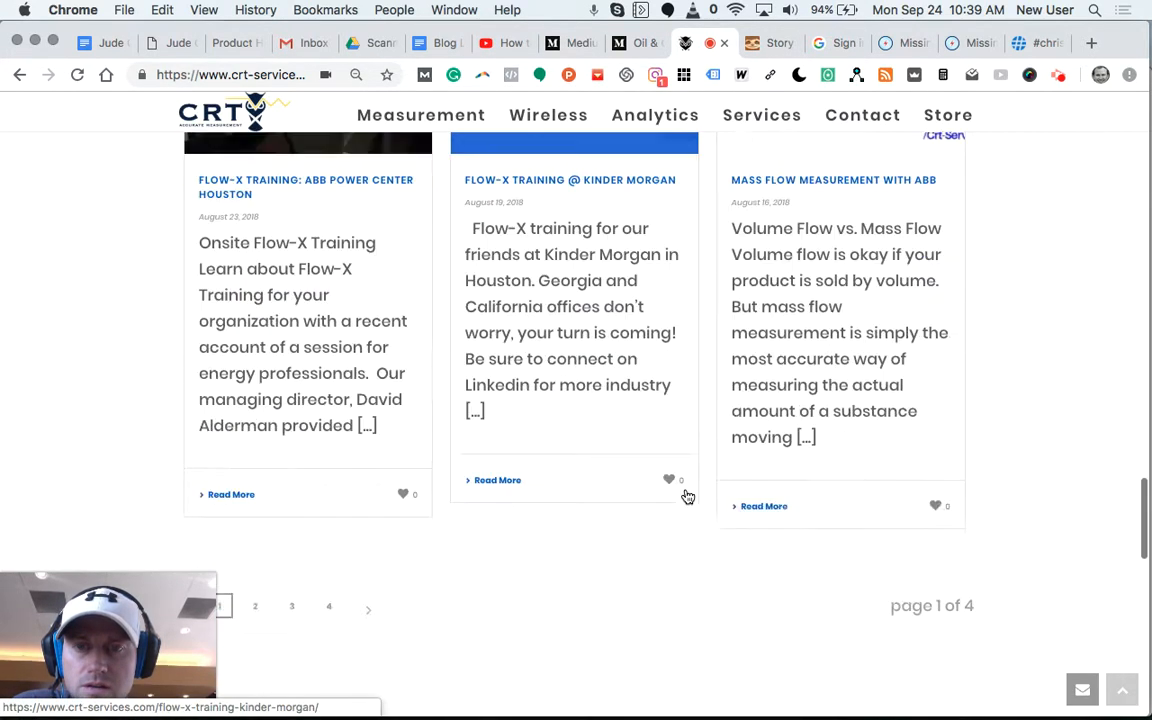
scroll("down", 3)
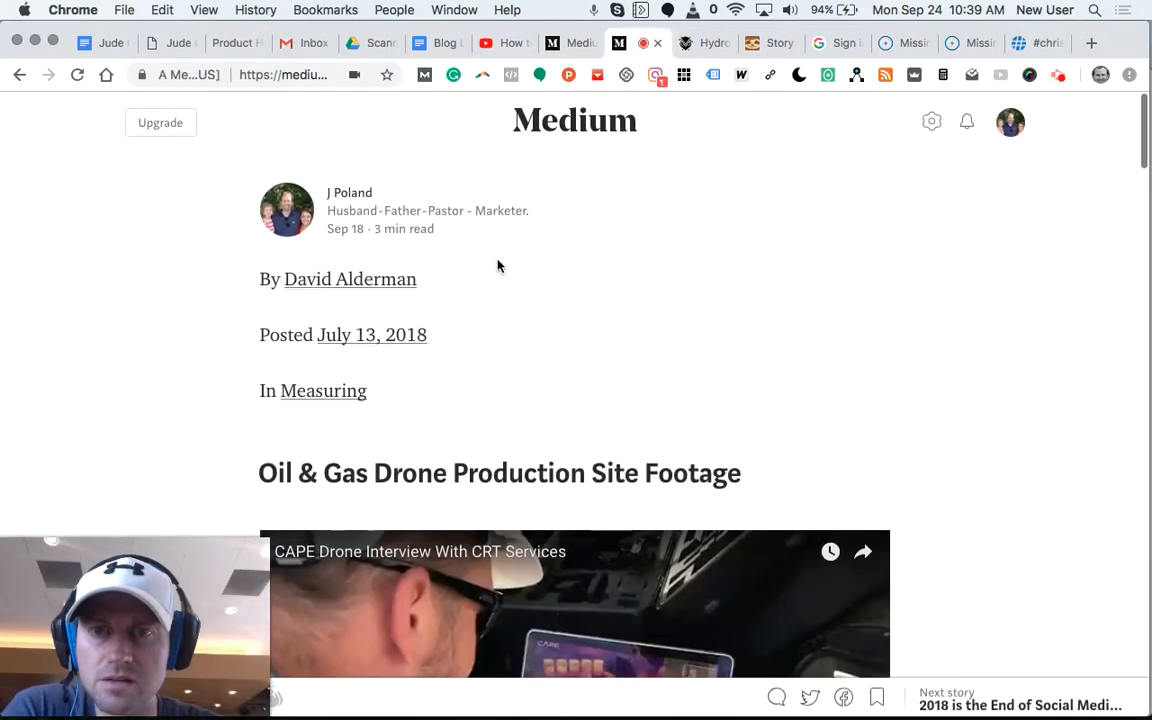
- Read further down the original drone footage post on the CRT Services site
scroll("down", 3)
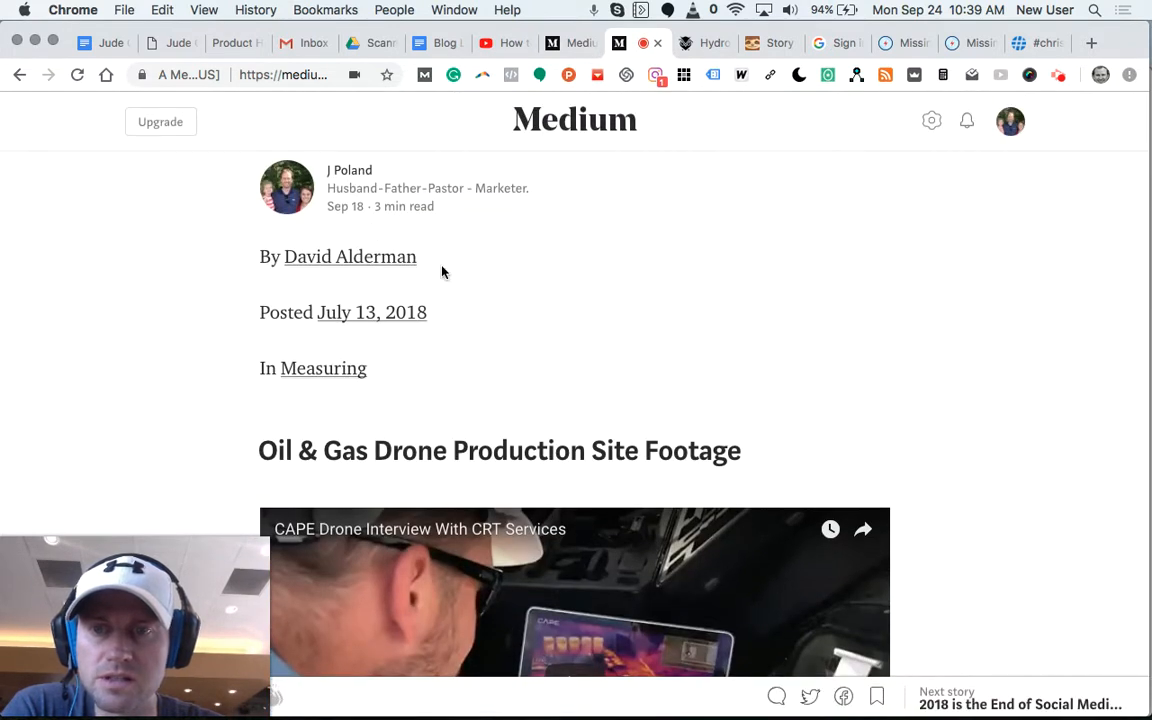
scroll("down", 3)
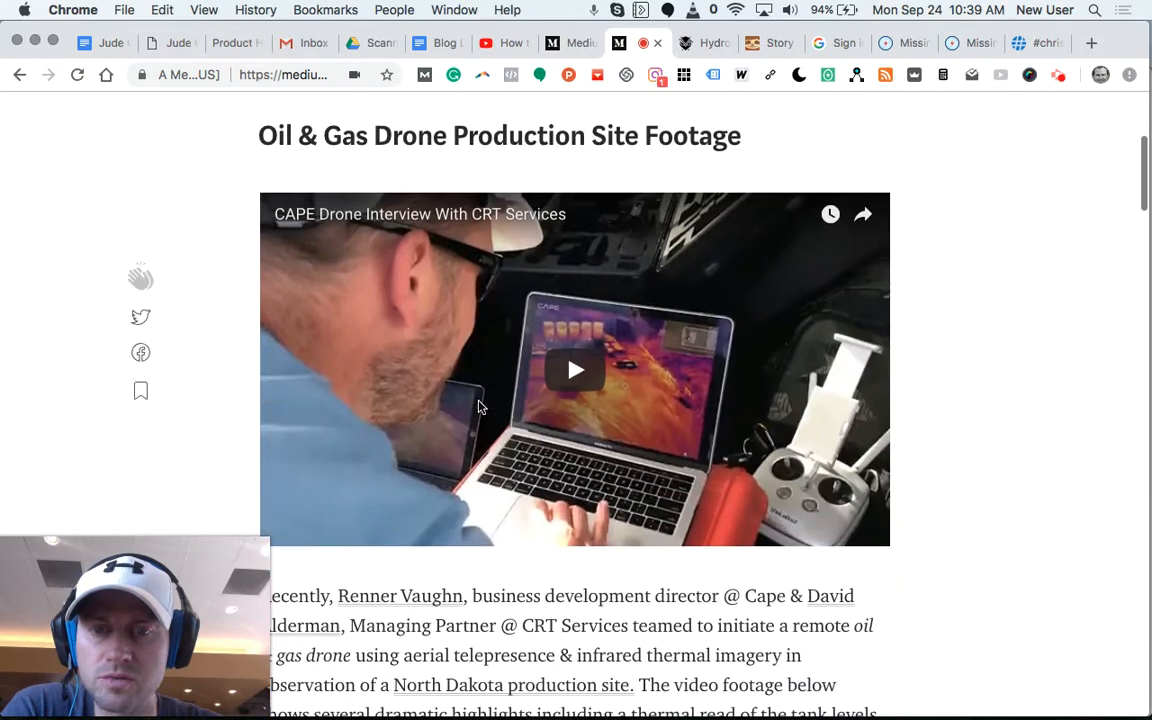
scroll("down", 3)
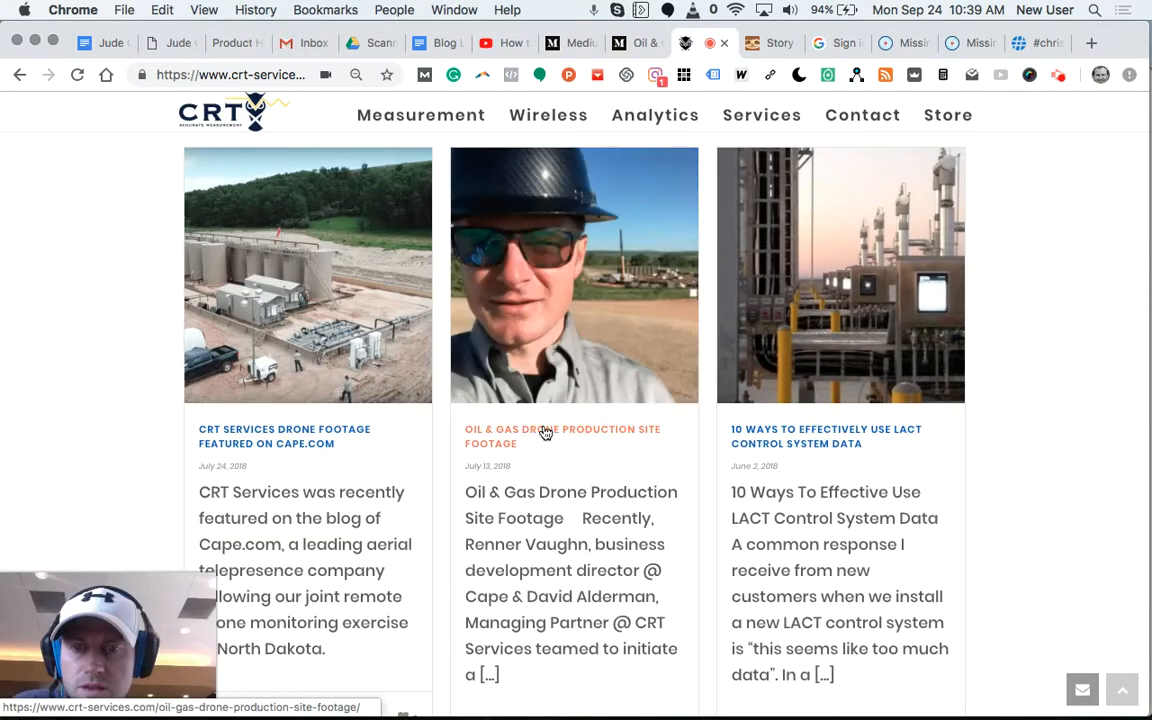
- Return to the Medium copy of the drone footage post and read down through it
left_click(544, 432)
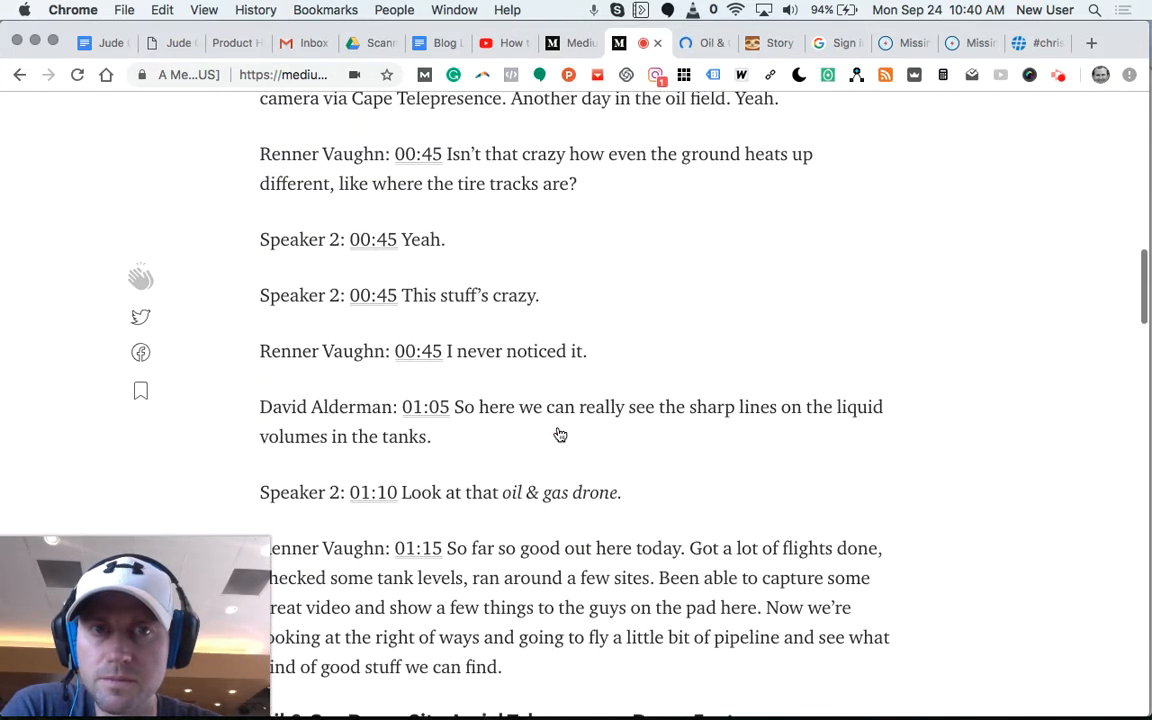
scroll("down", 3)
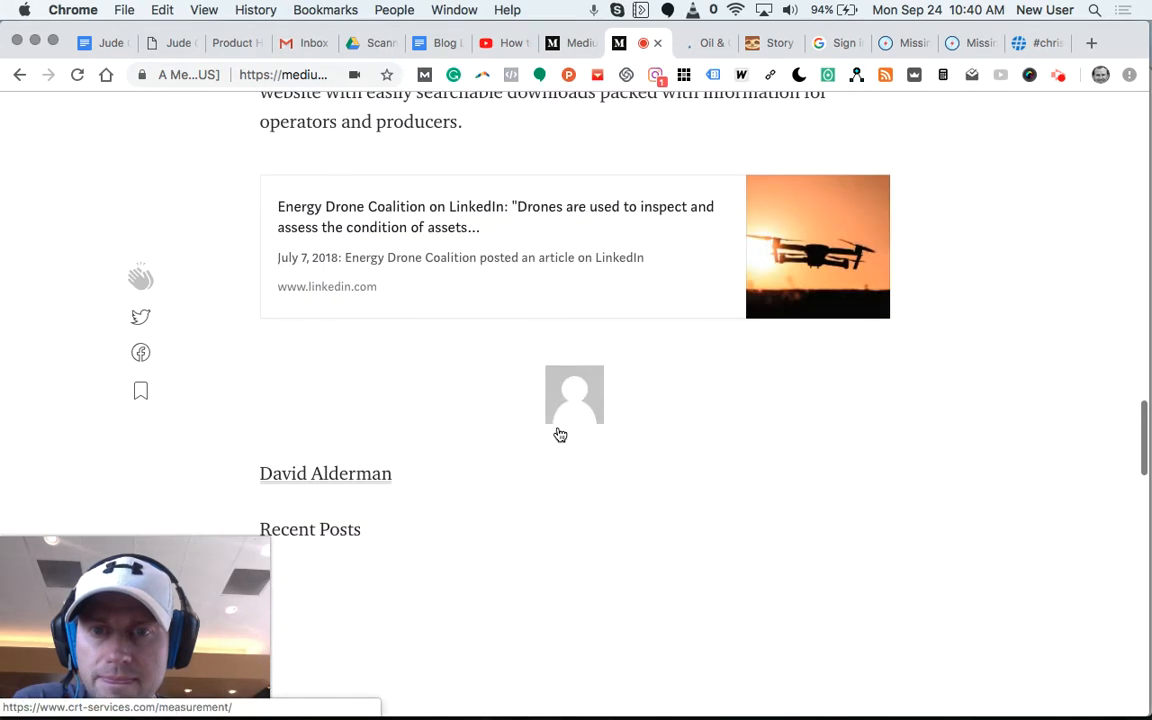
scroll("down", 3)
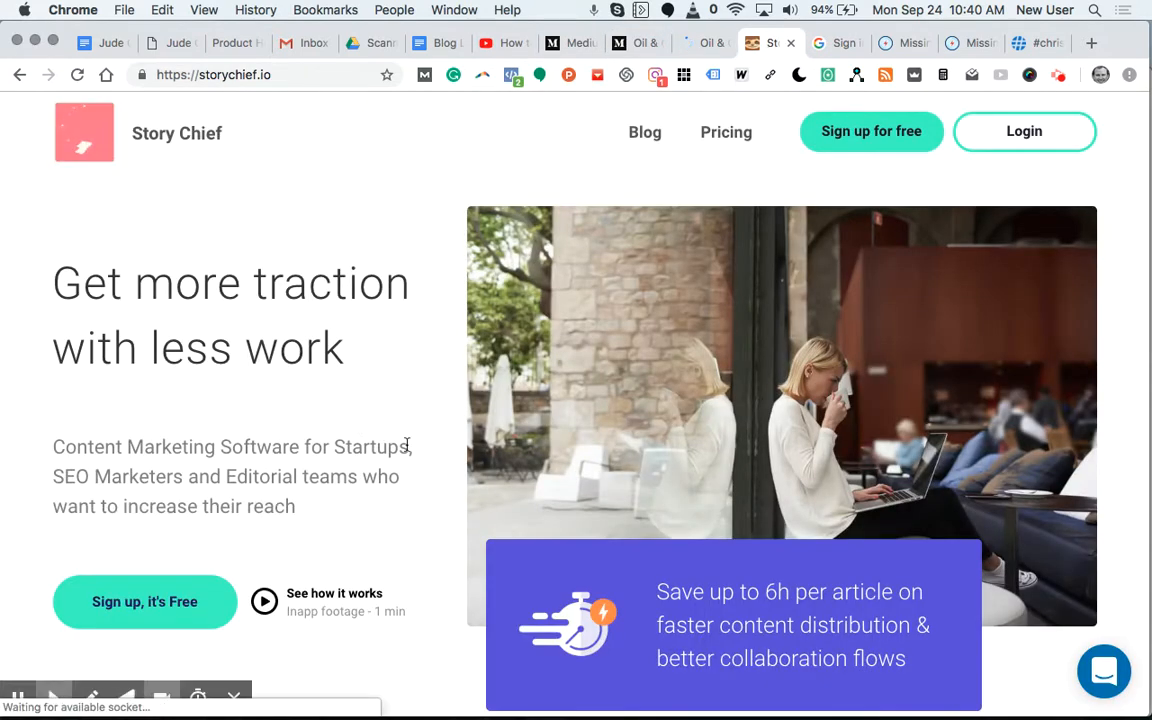
scroll("down", 3)
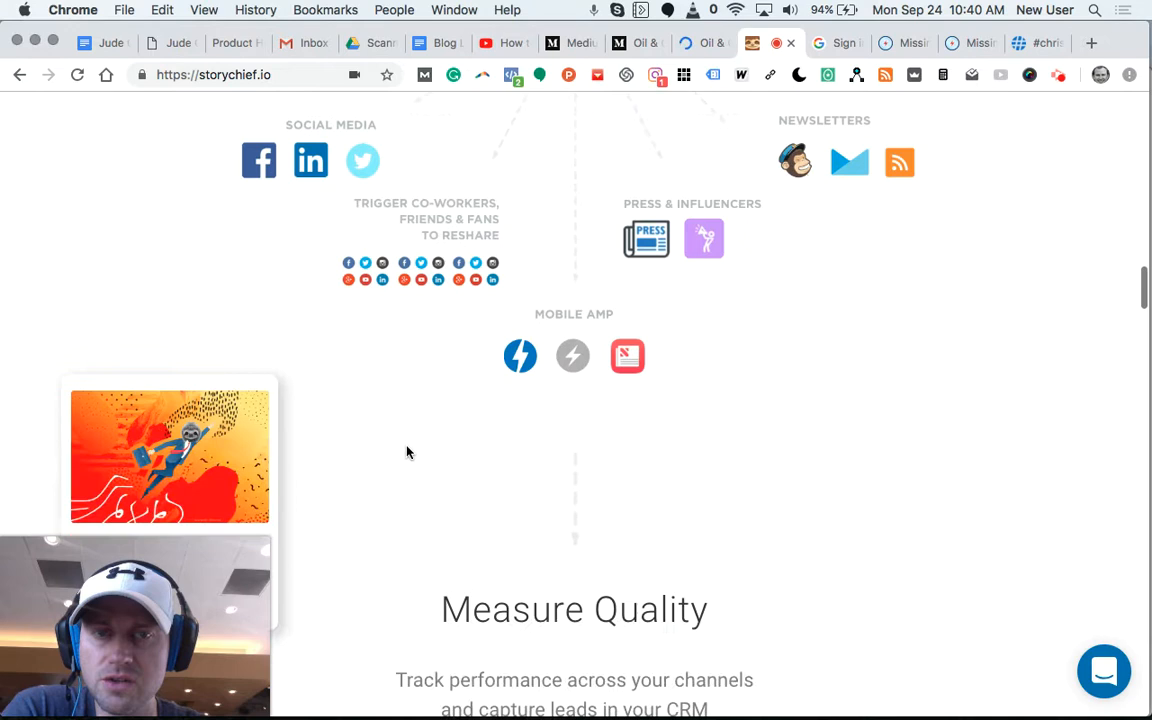
scroll("down", 3)
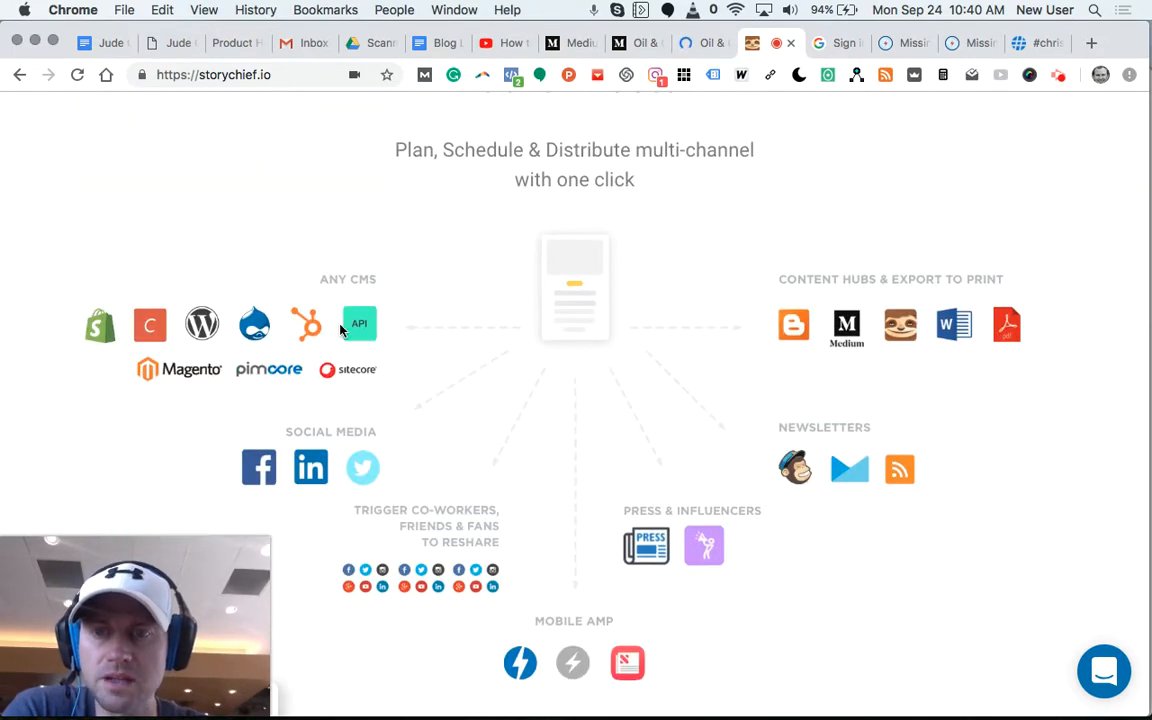
mouse_move(188, 336)
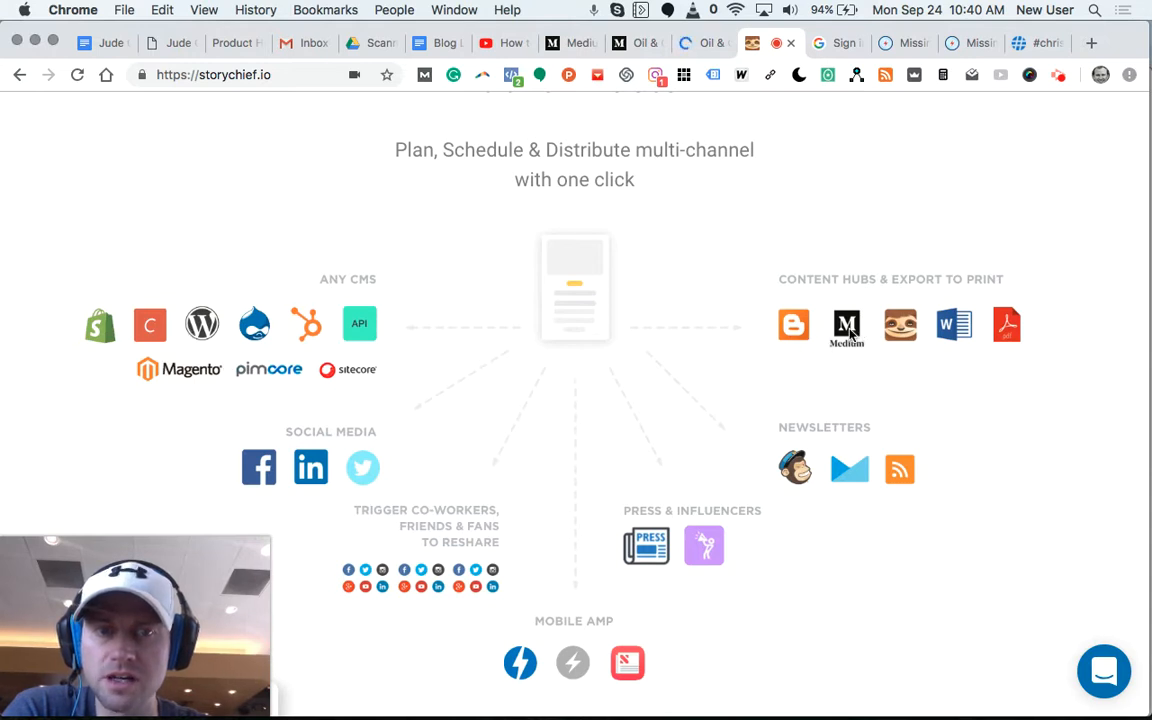
mouse_move(400, 530)
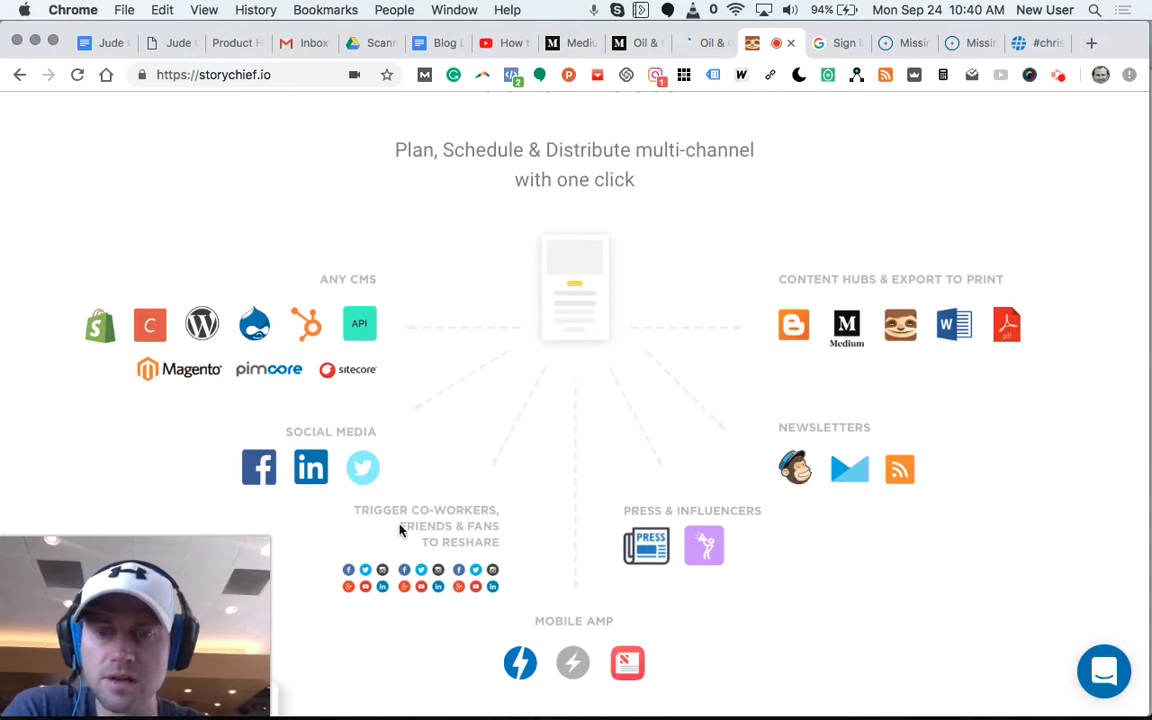
mouse_move(802, 320)
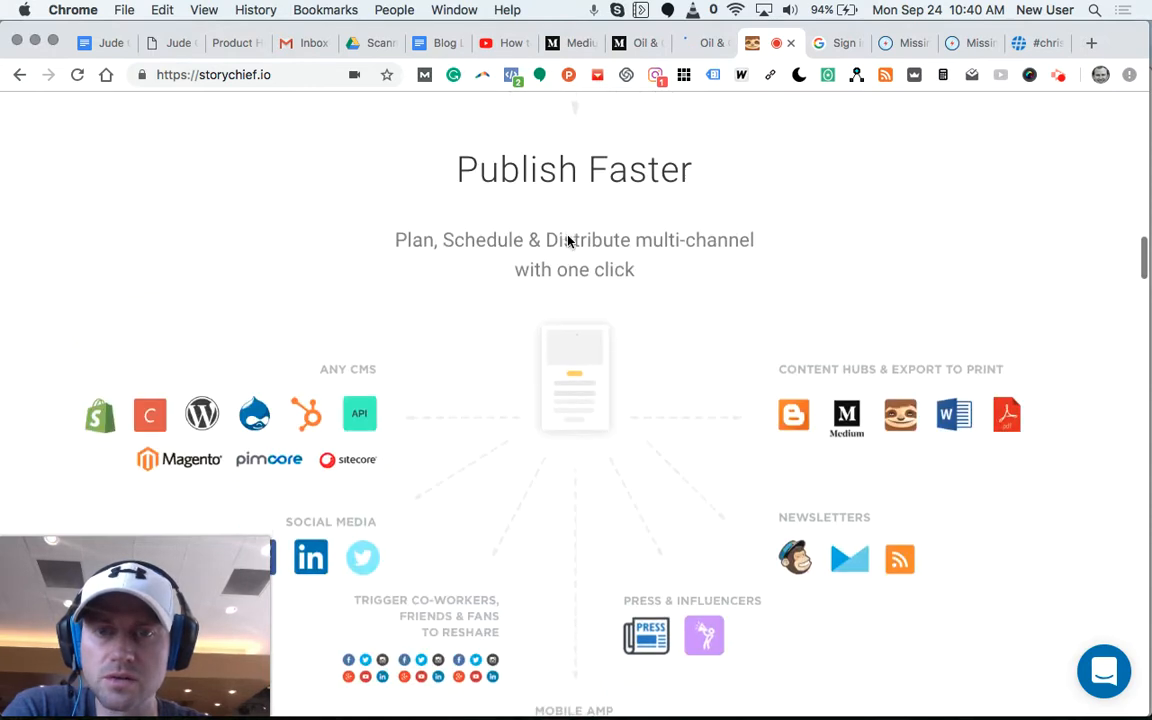
scroll("down", 3)
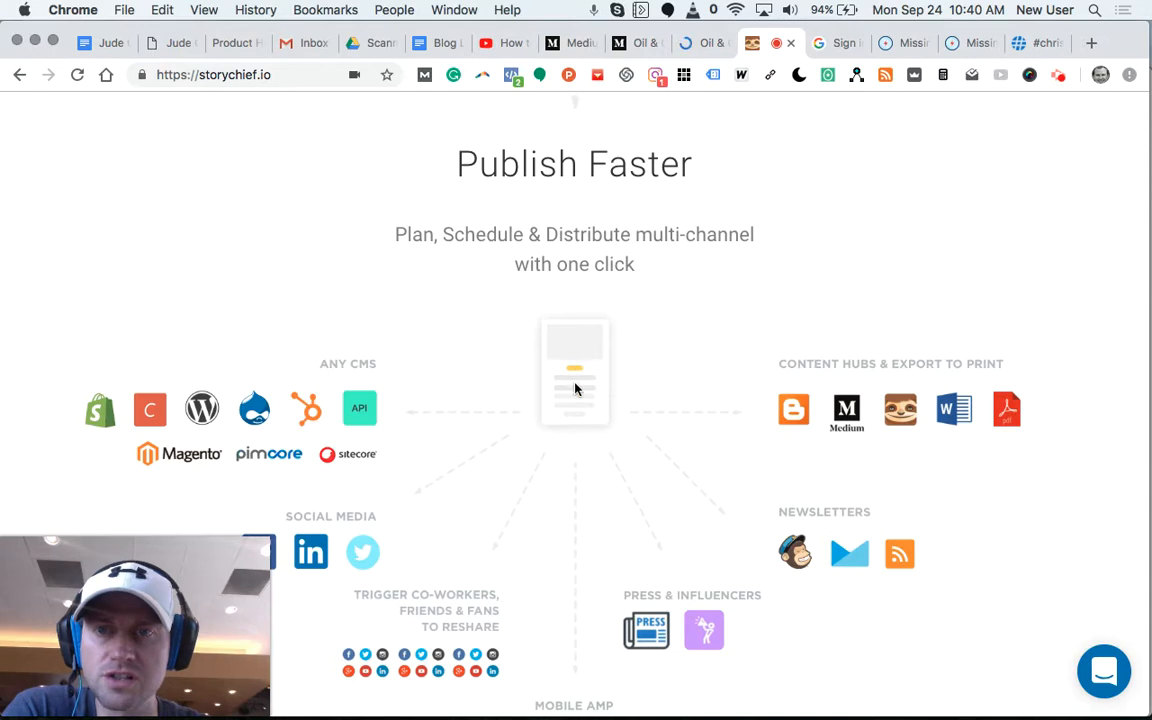
mouse_move(200, 420)
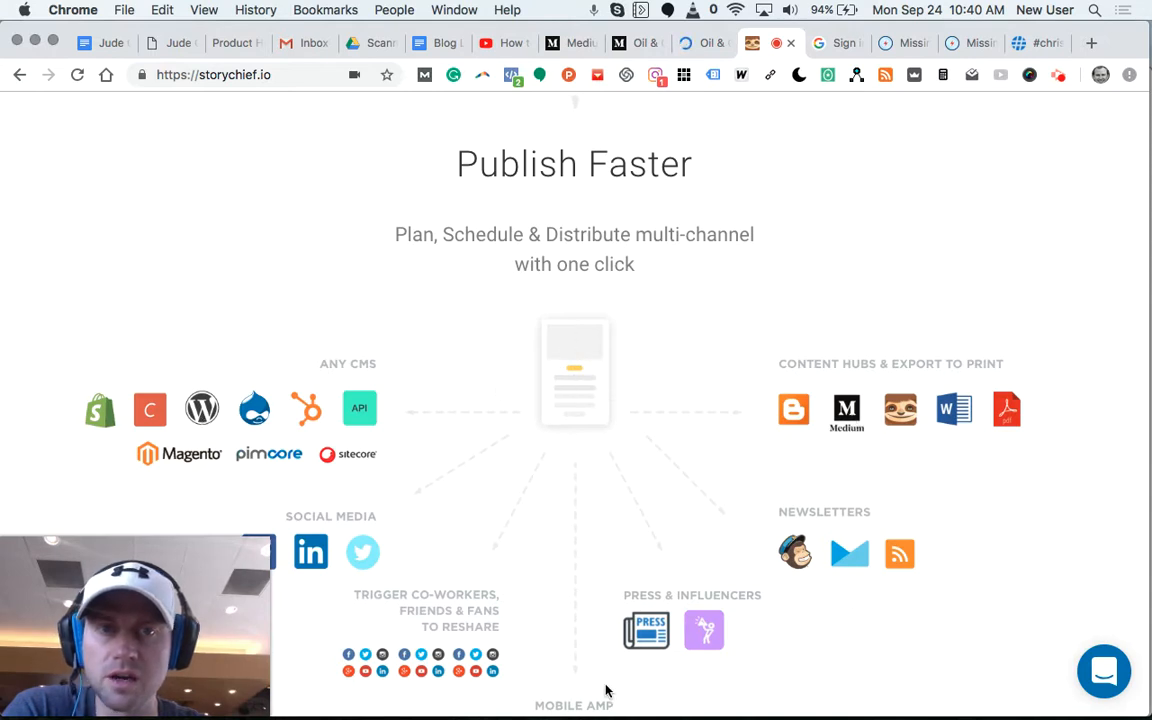
scroll("down", 3)
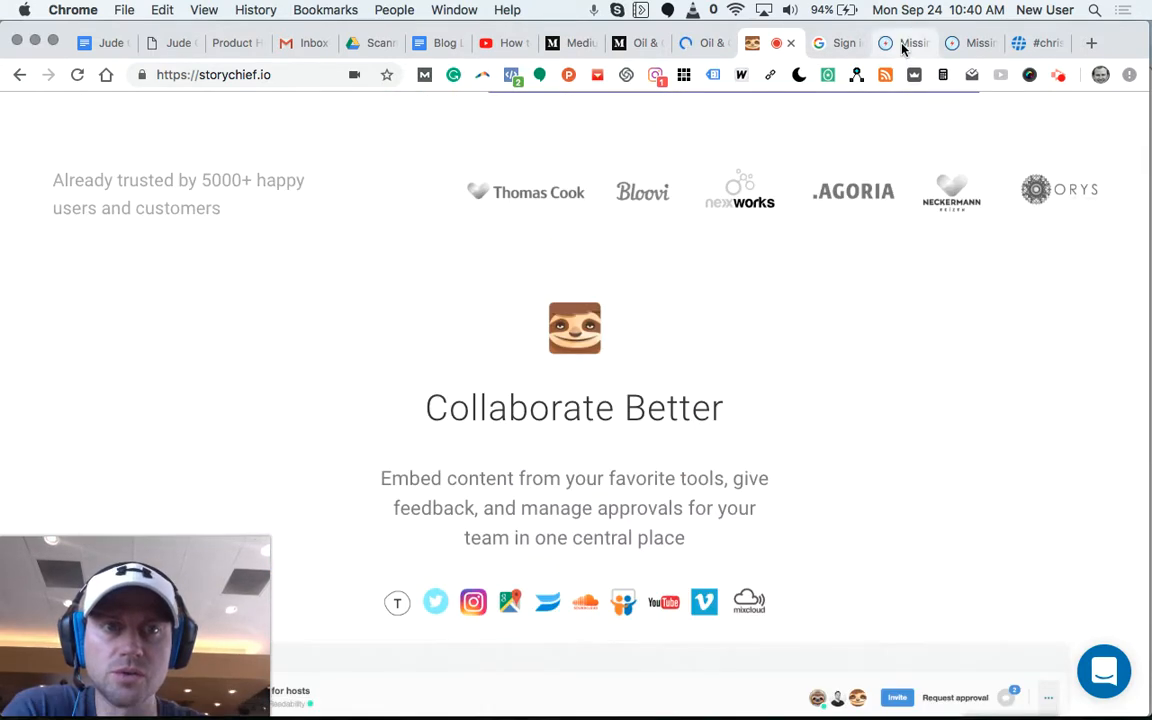
- Look over the Missinglettr Marriage Pursuit dashboard down to its Social profiles and My plan panels
left_click(910, 44)
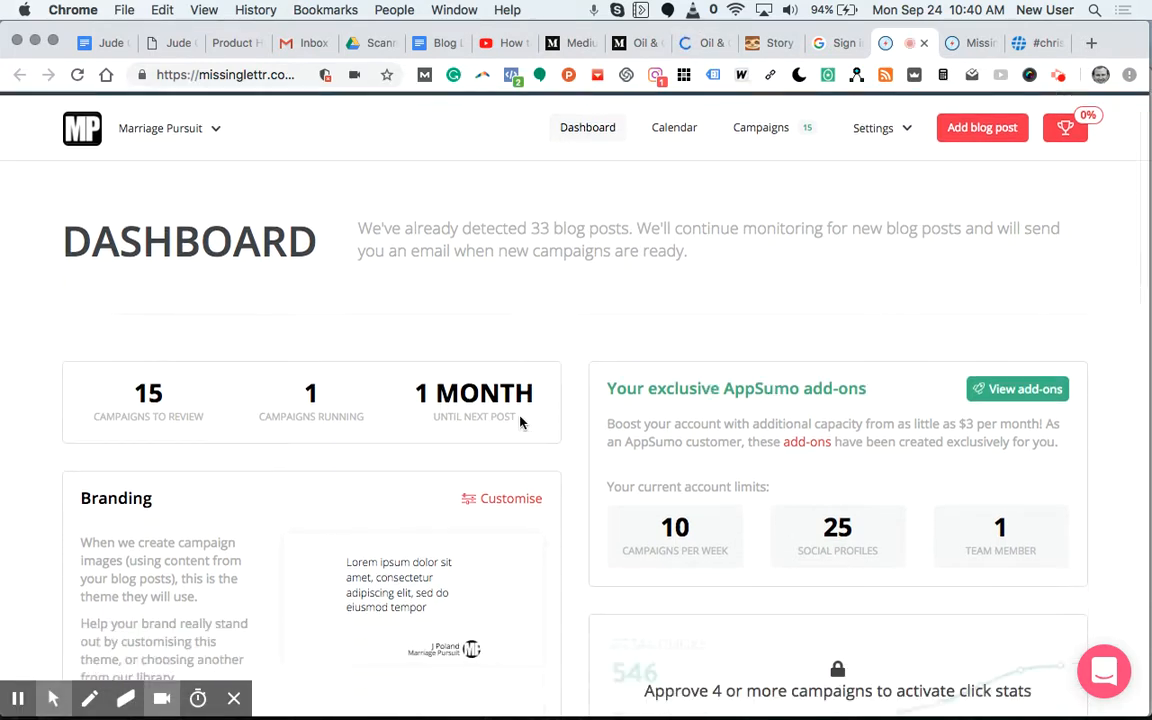
scroll("down", 3)
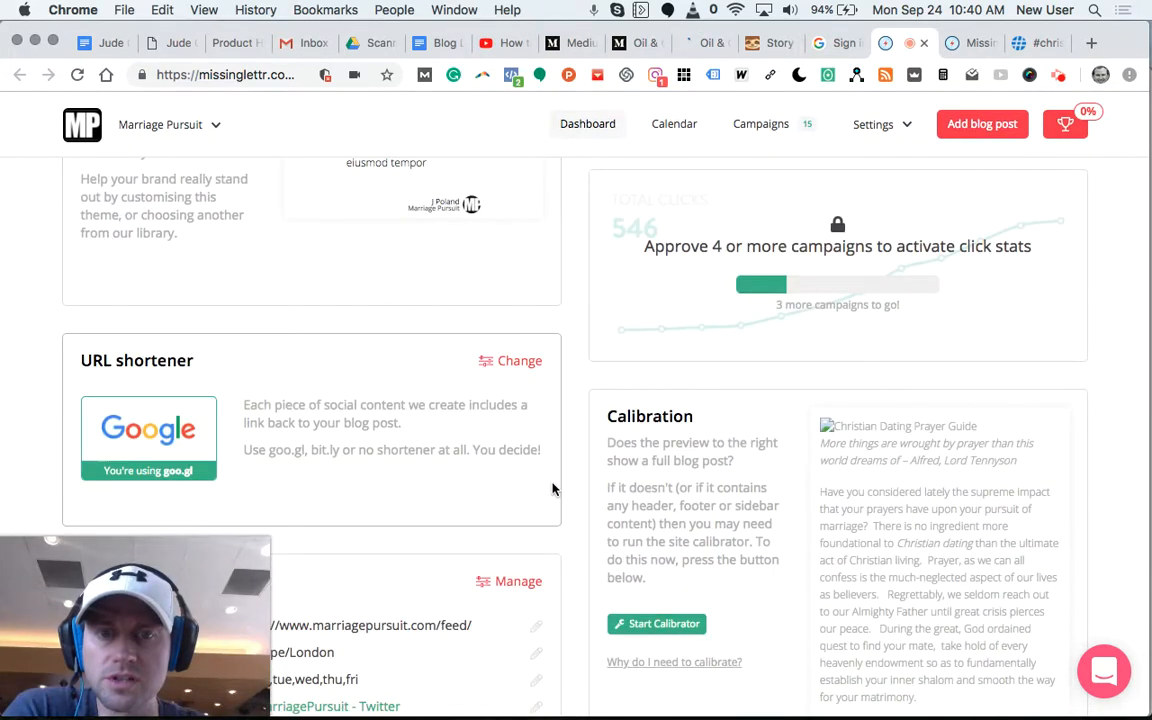
scroll("up", 3)
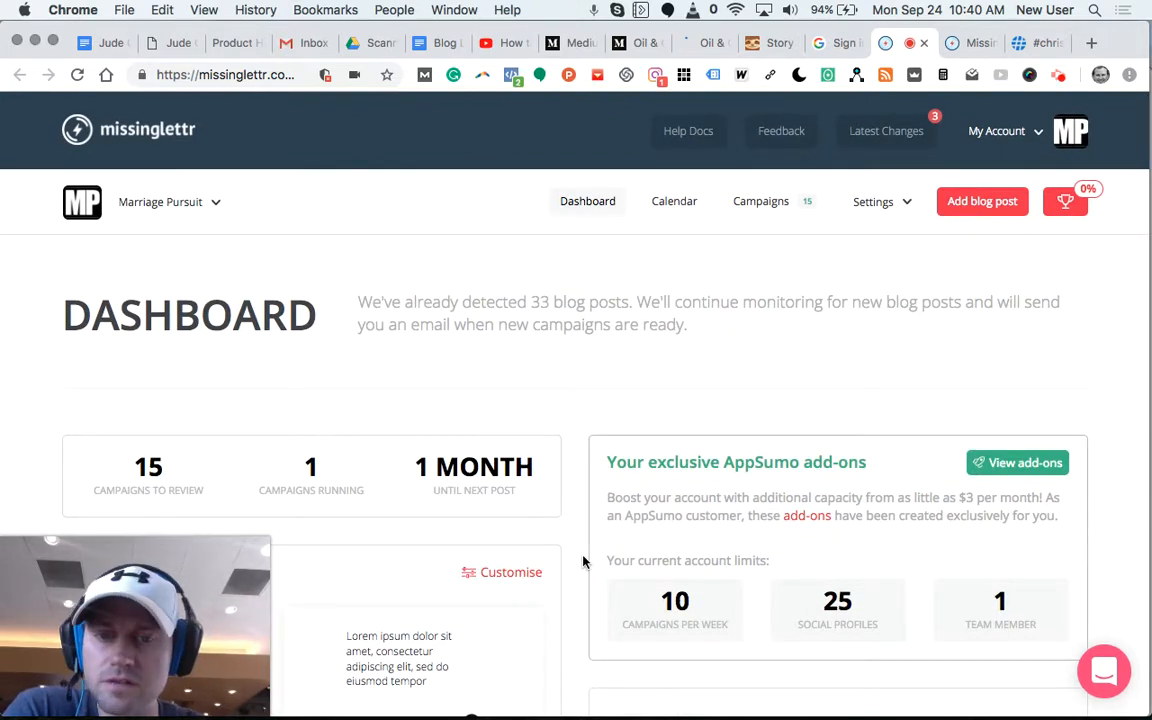
scroll("down", 3)
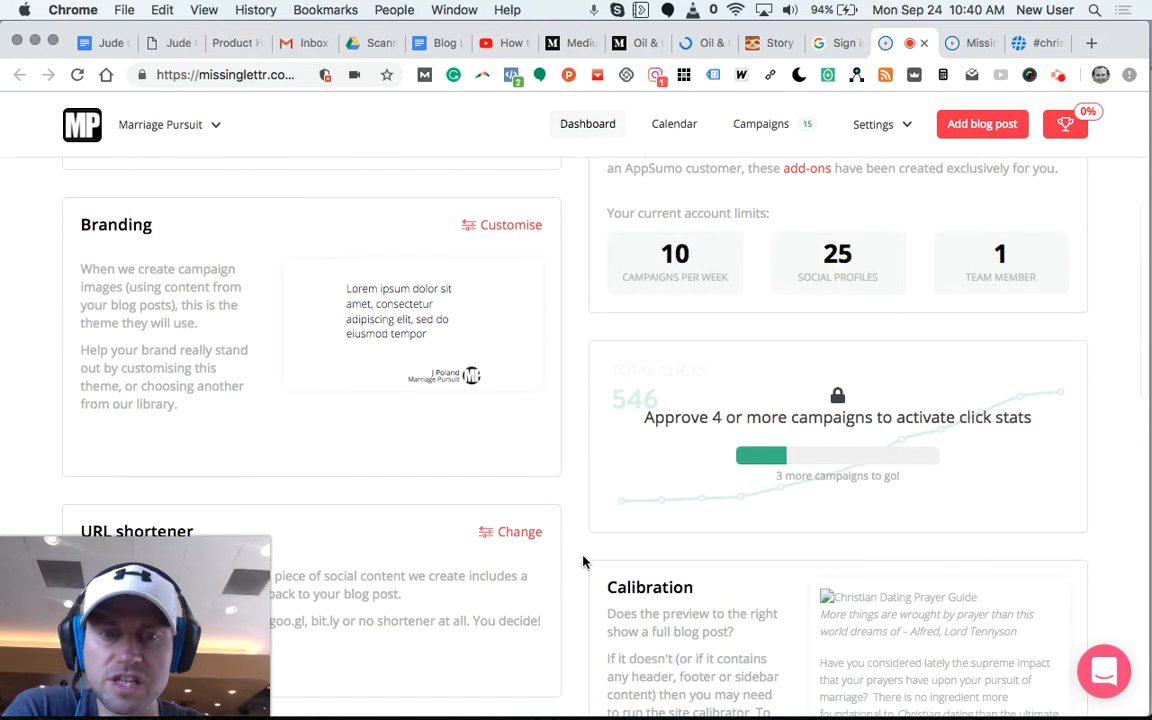
scroll("down", 3)
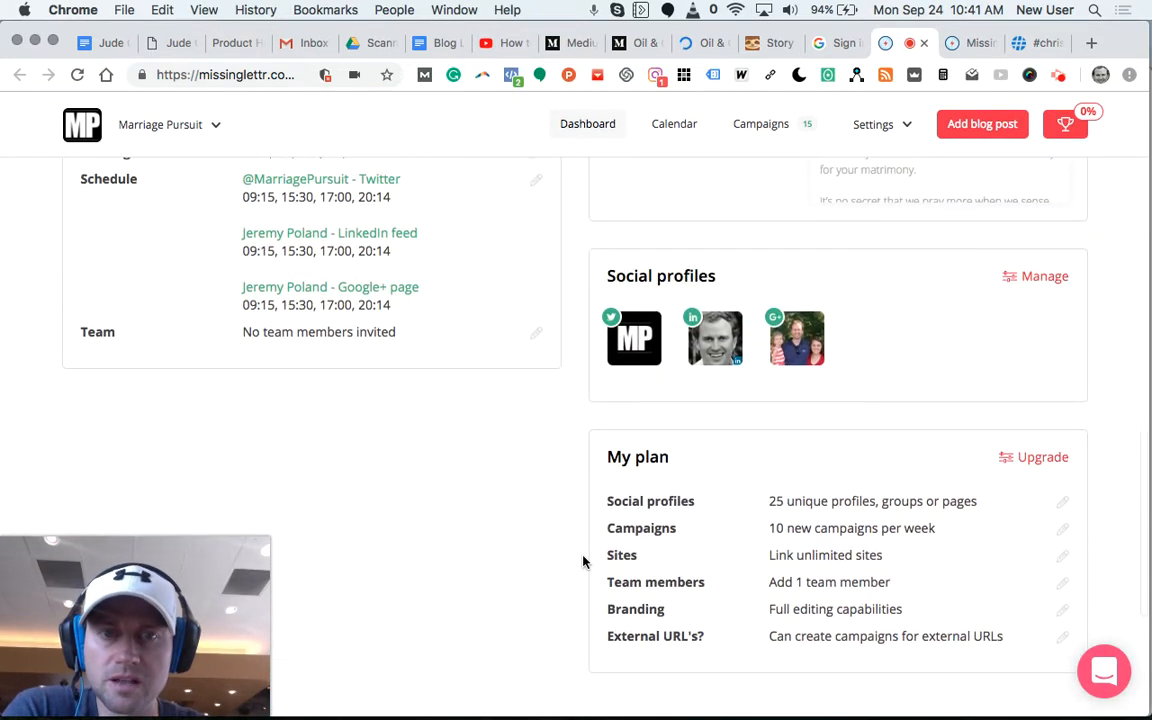
scroll("down", 3)
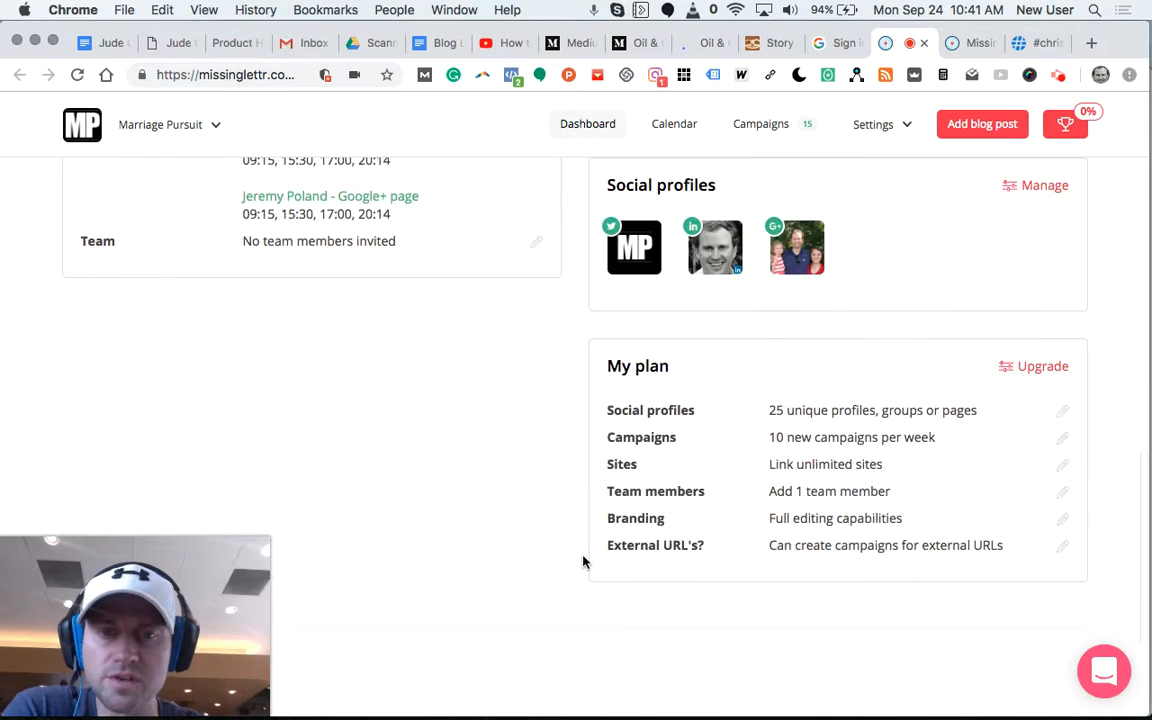
scroll("down", 3)
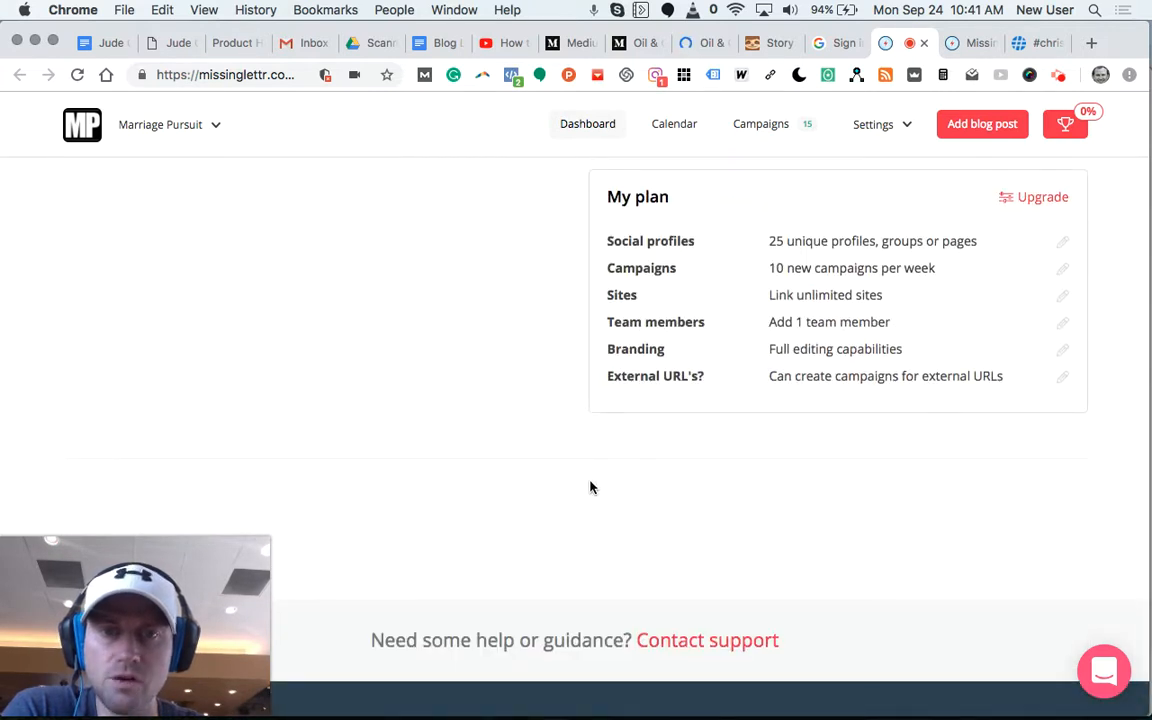
scroll("down", 3)
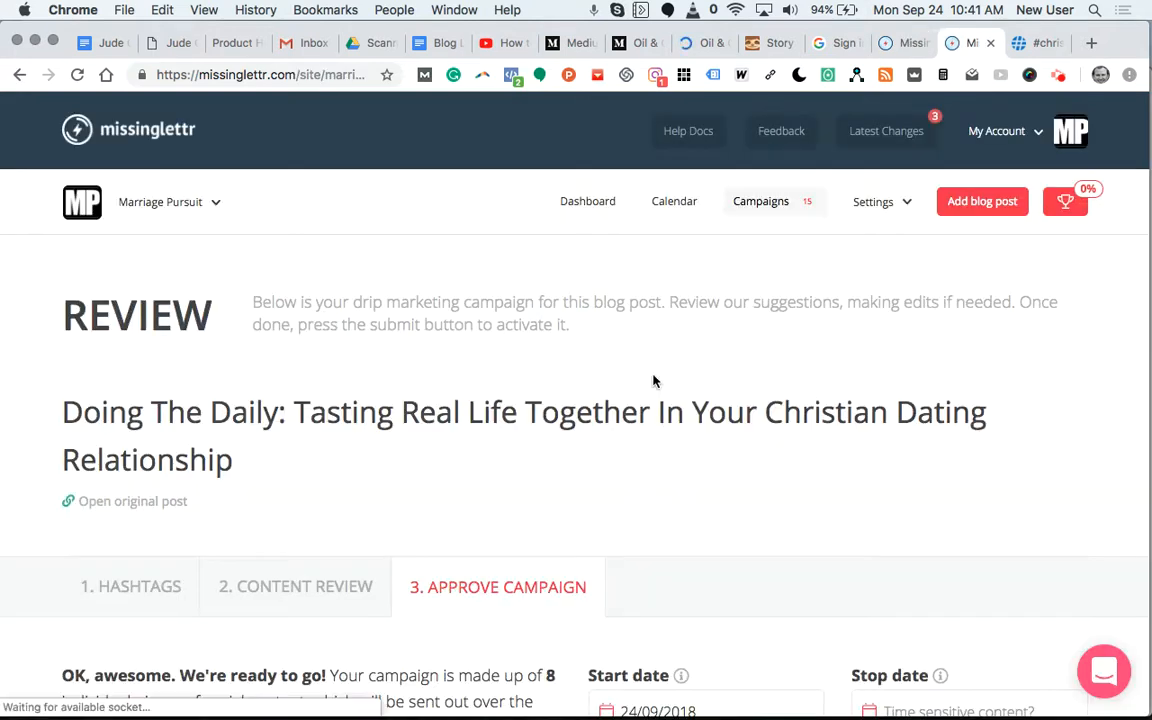
scroll("down", 3)
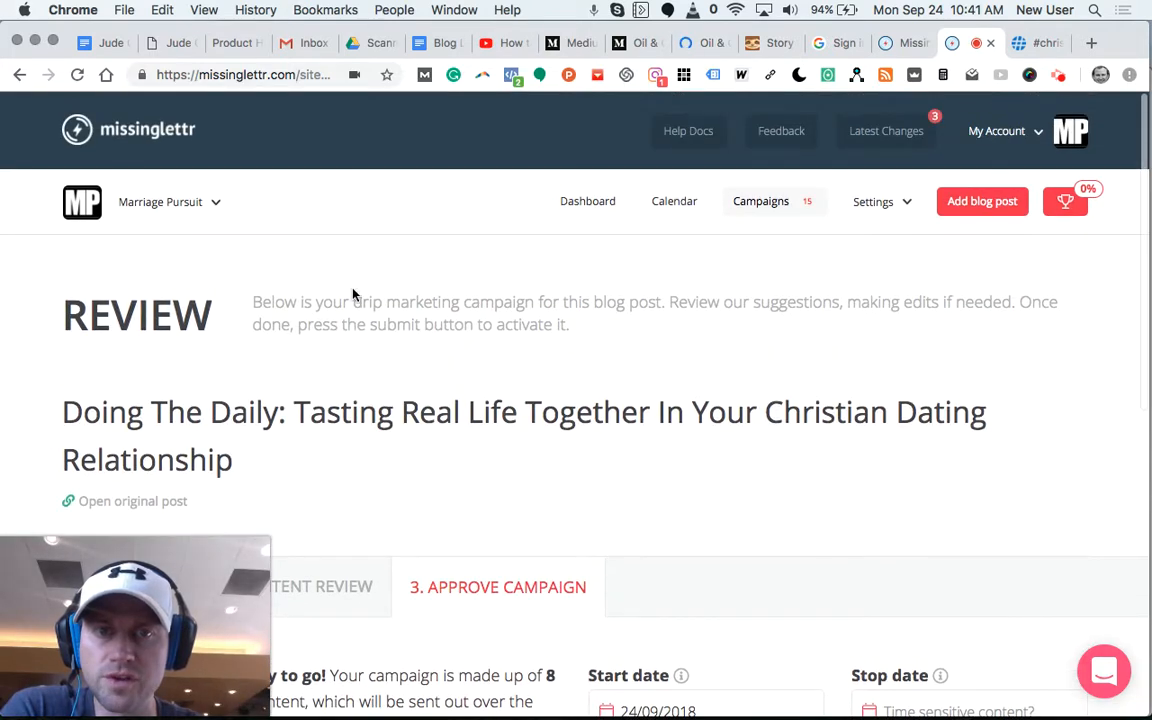
mouse_move(254, 380)
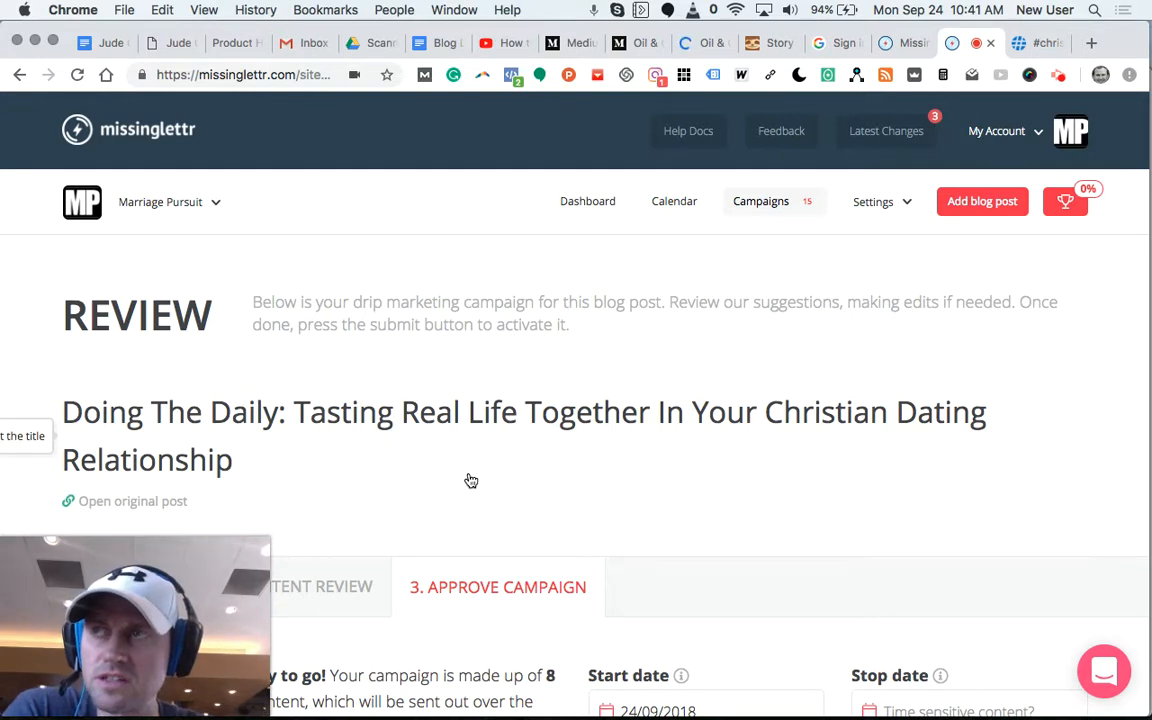
scroll("down", 3)
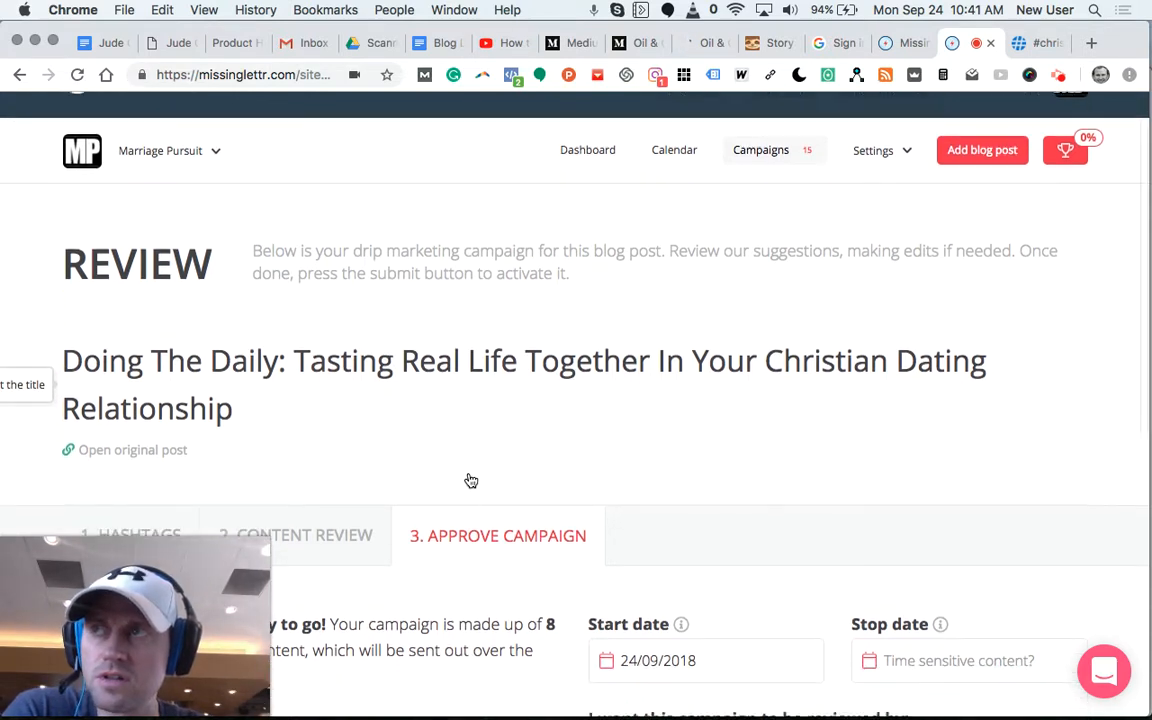
scroll("down", 3)
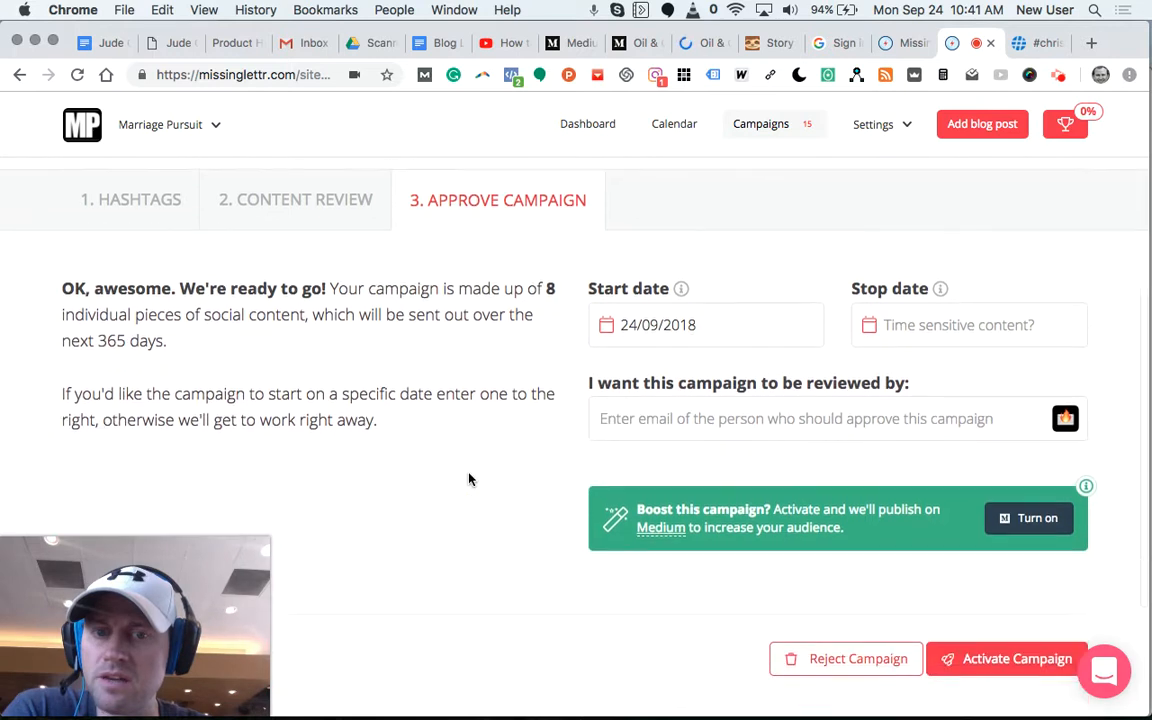
scroll("down", 3)
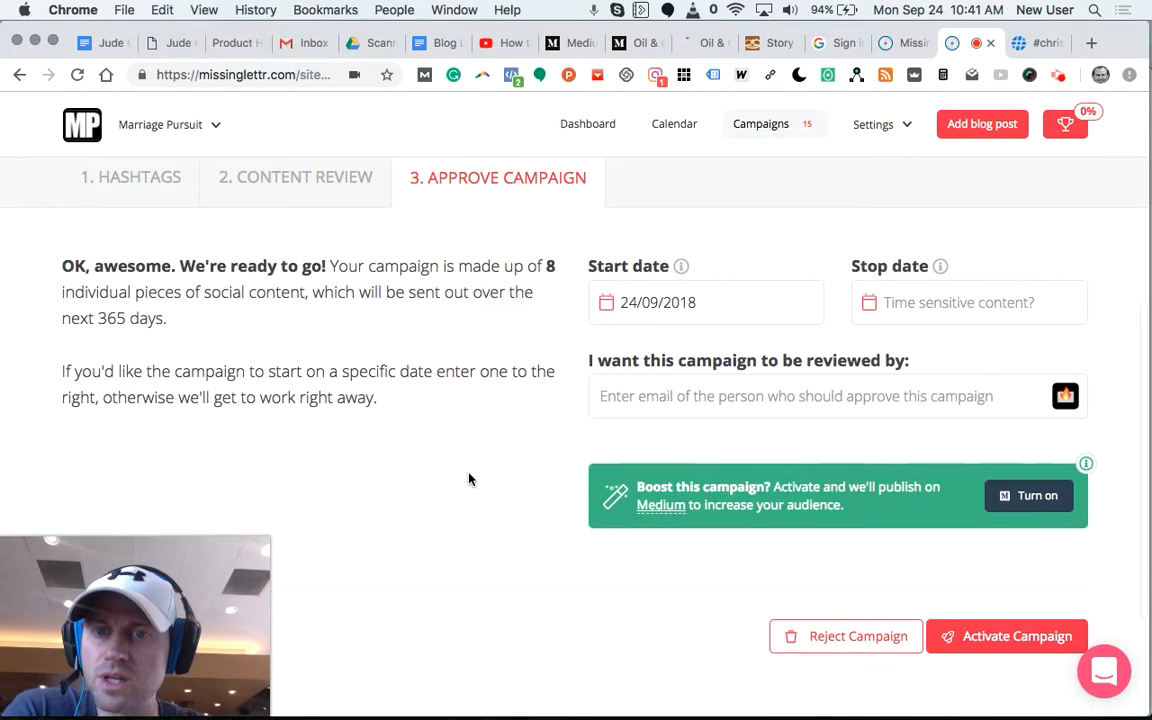
mouse_move(502, 478)
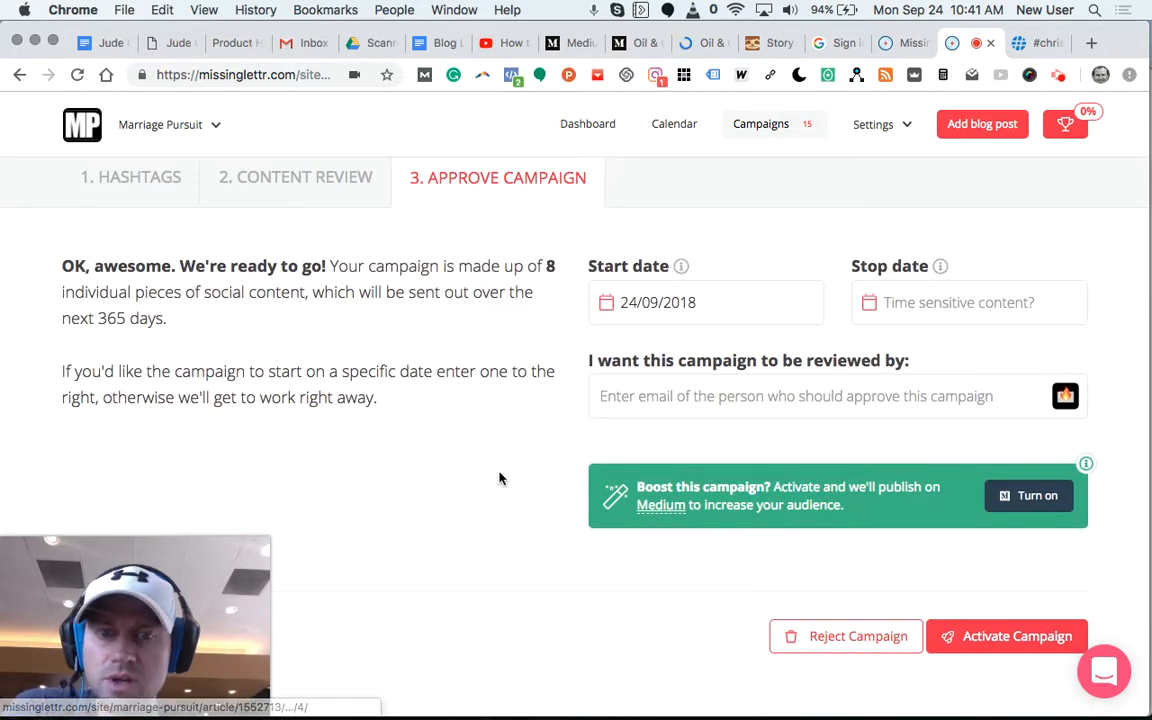
scroll("down", 3)
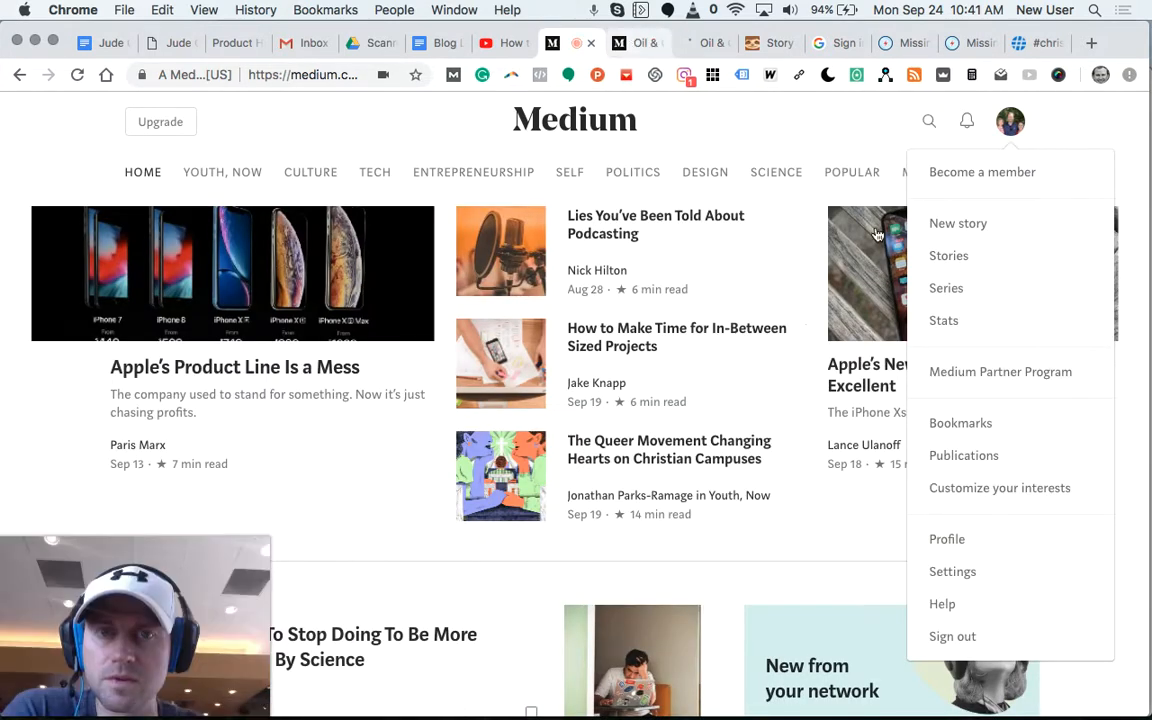
- Dismiss the account menu and return to the Medium copy of the Oil & Gas drone post
left_click(948, 256)
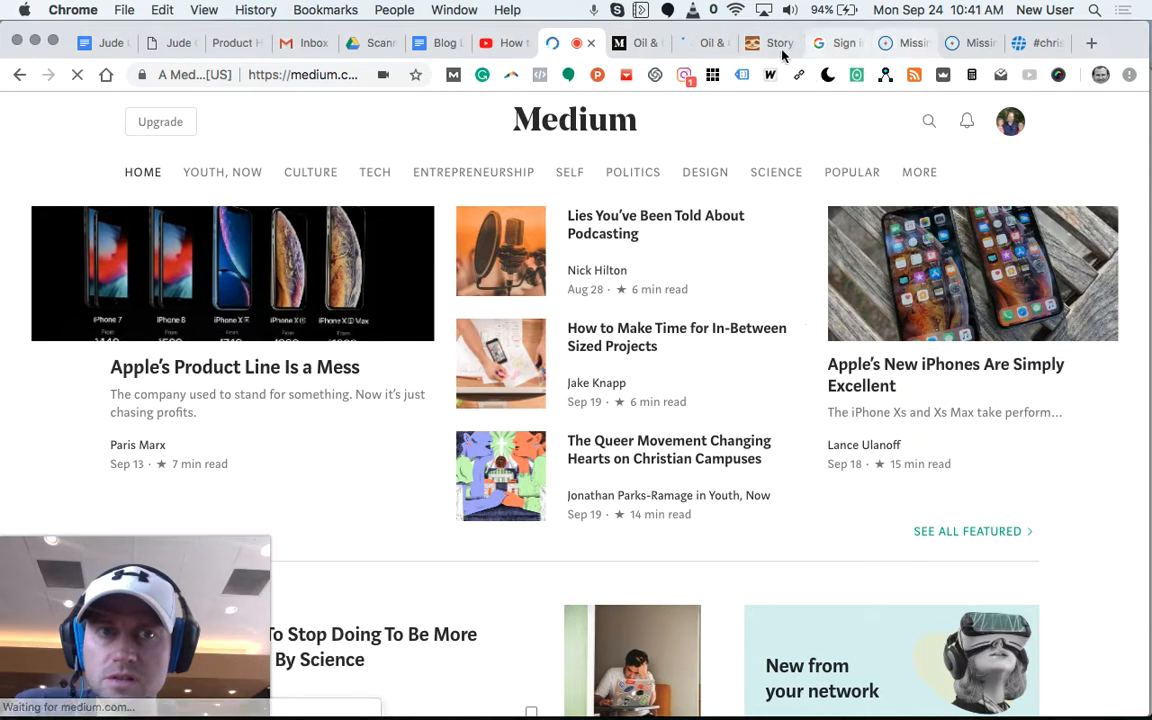
left_click(774, 44)
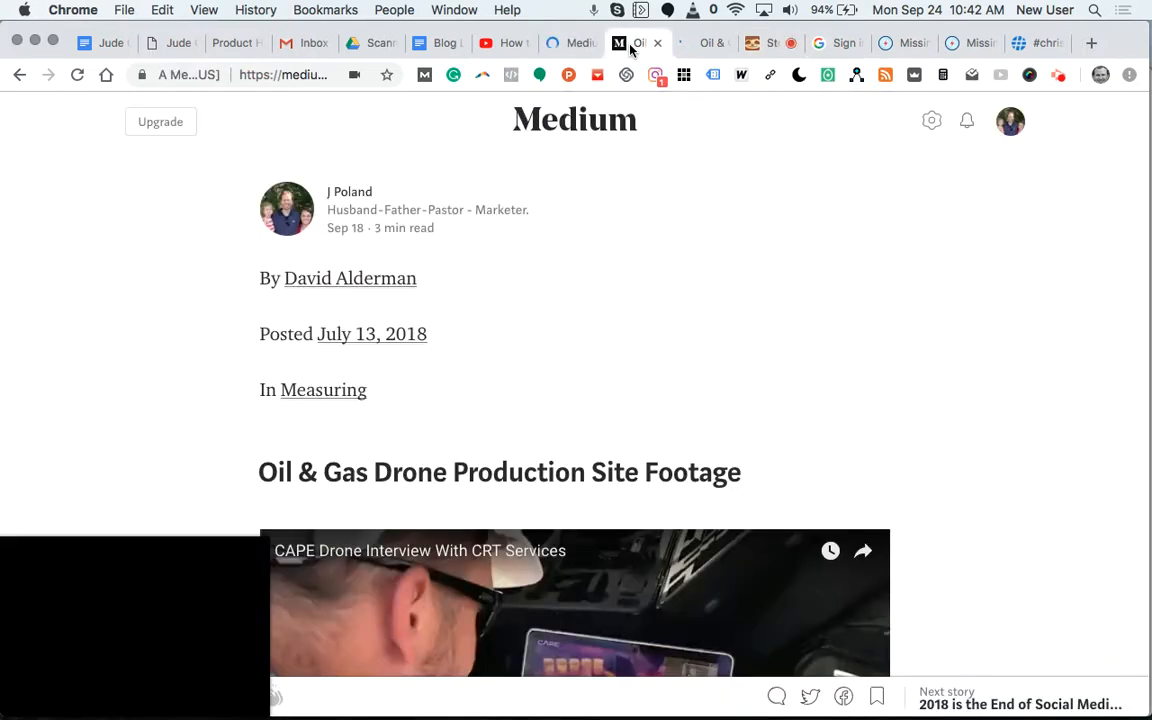
scroll("down", 3)
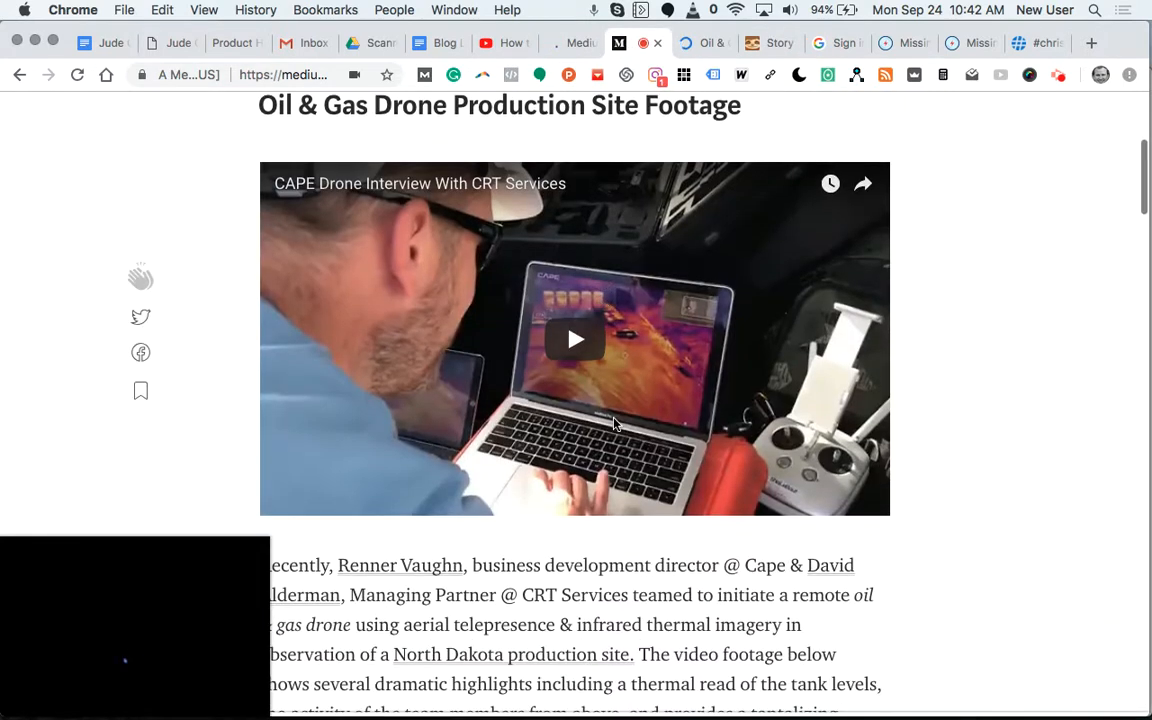
scroll("down", 3)
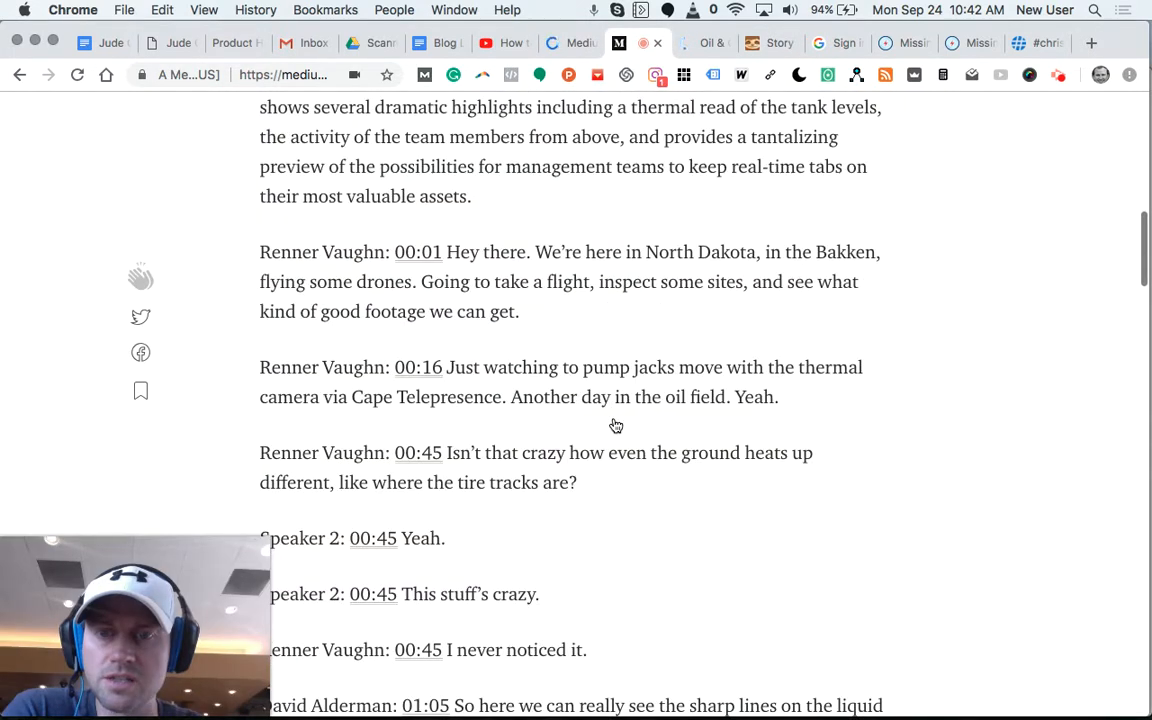
scroll("up", 3)
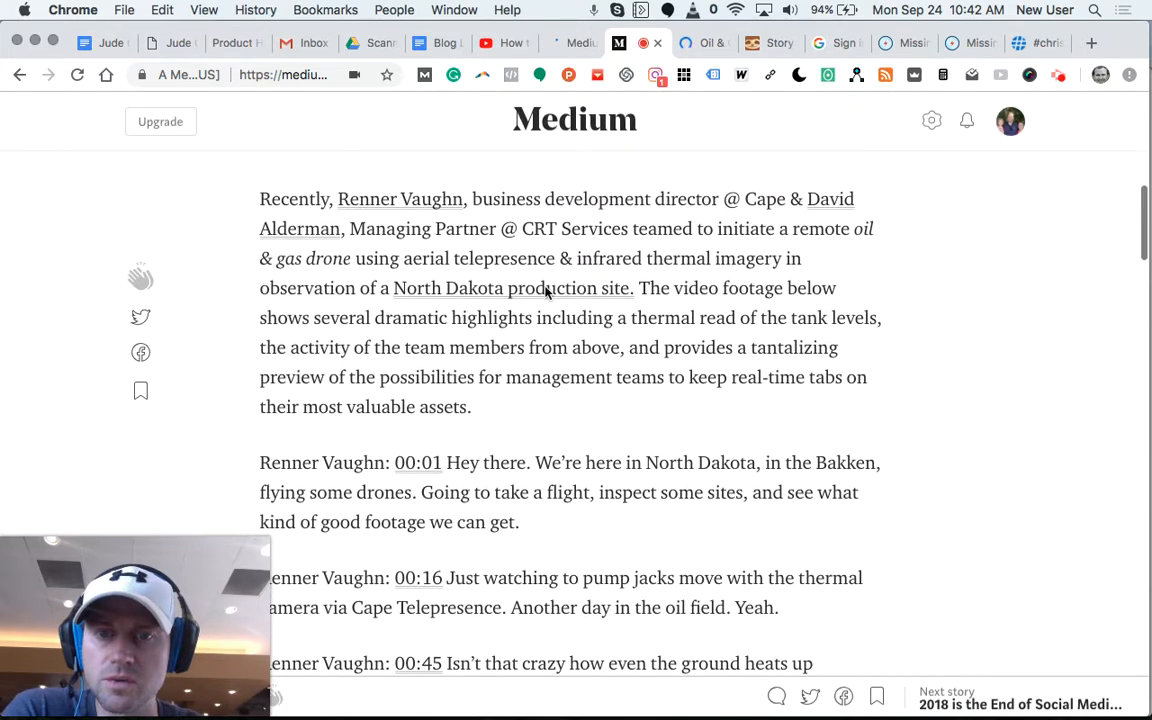
mouse_move(538, 292)
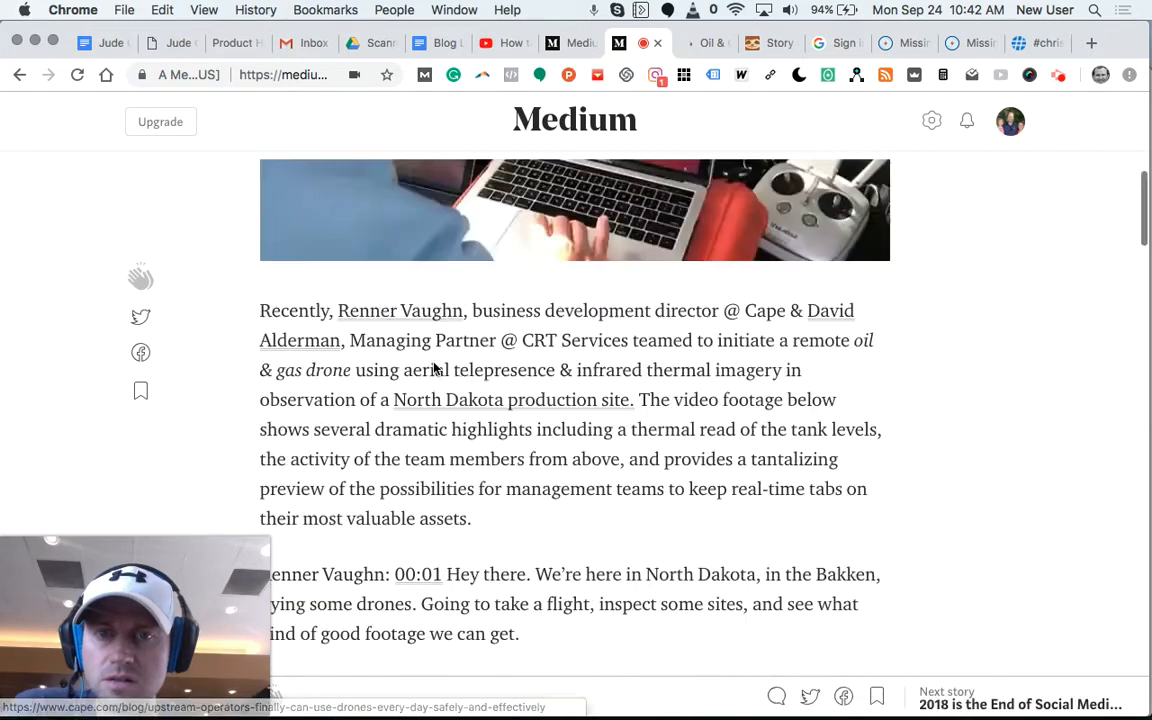
scroll("down", 3)
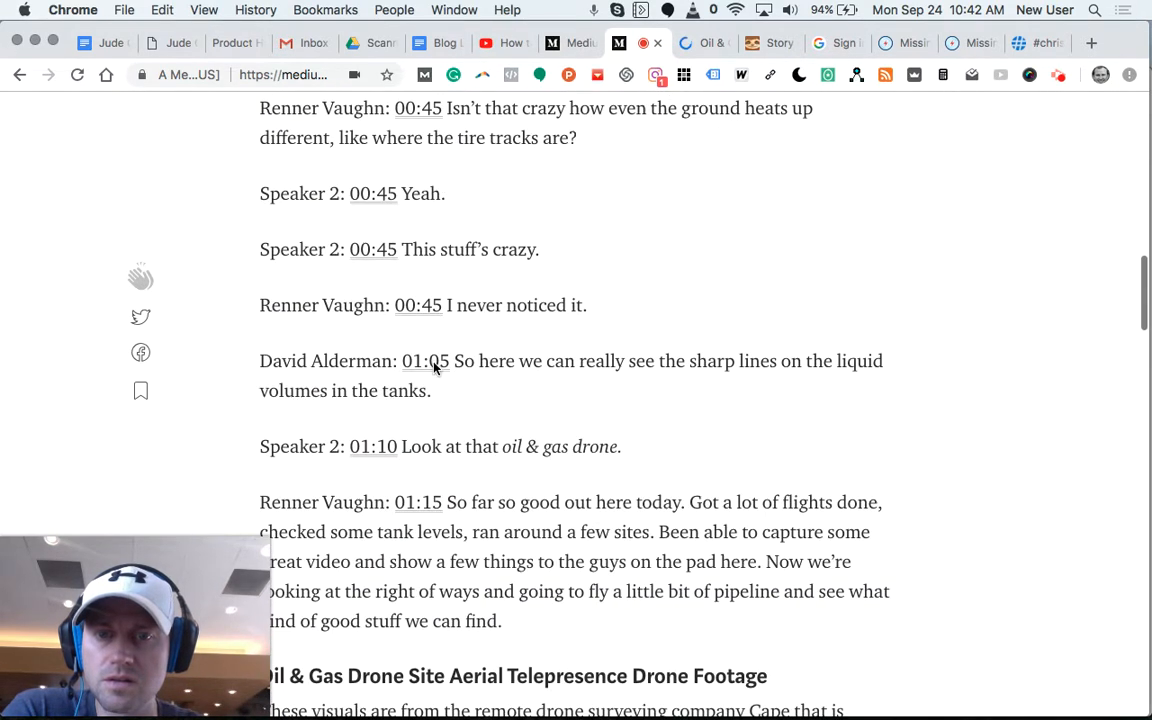
scroll("down", 3)
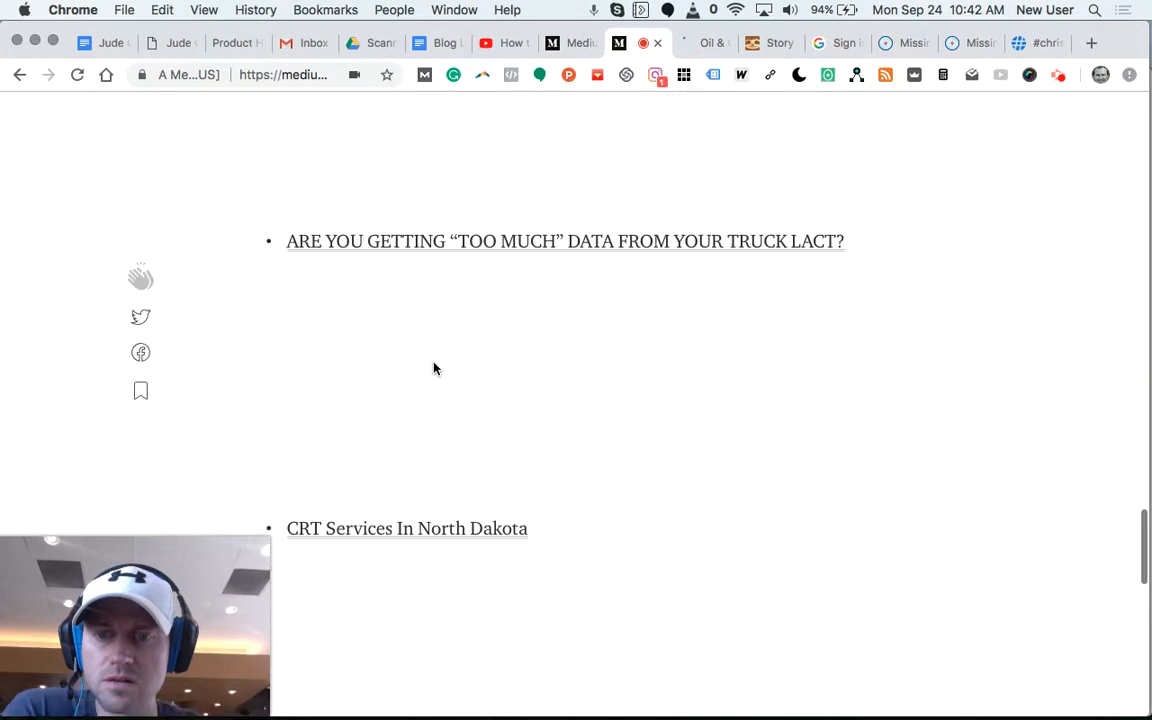
scroll("down", 3)
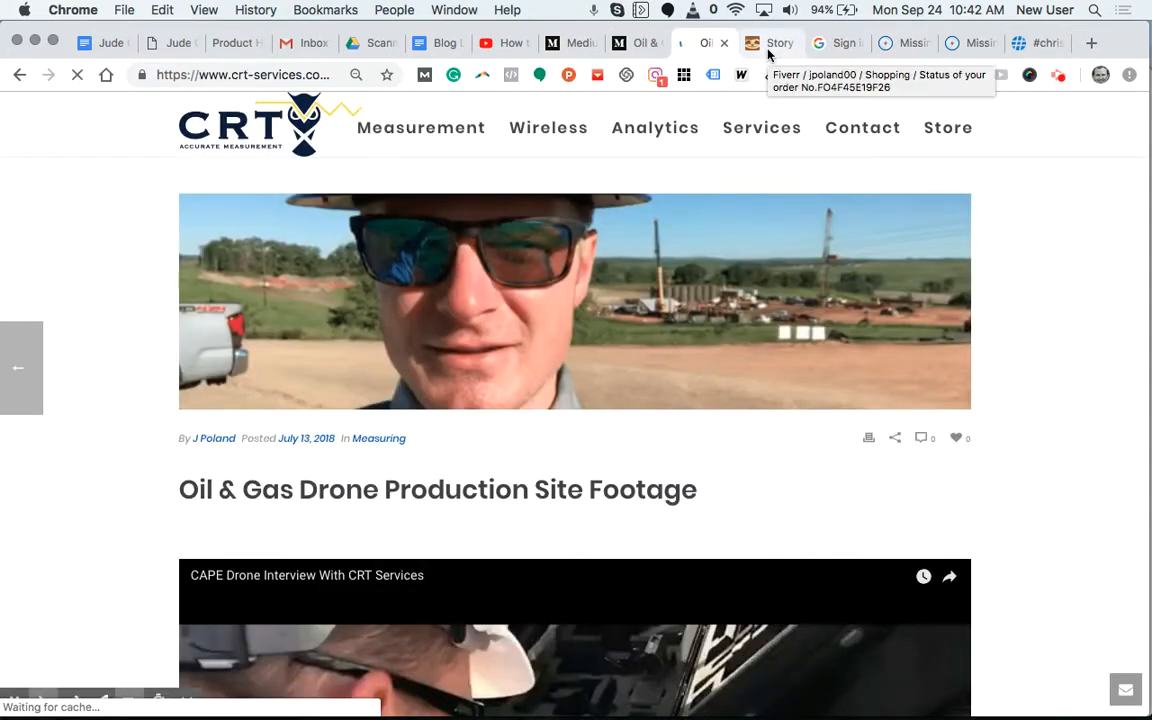
- Switch from the CRT Services post to the Missinglettr dashboard tab
left_click(780, 44)
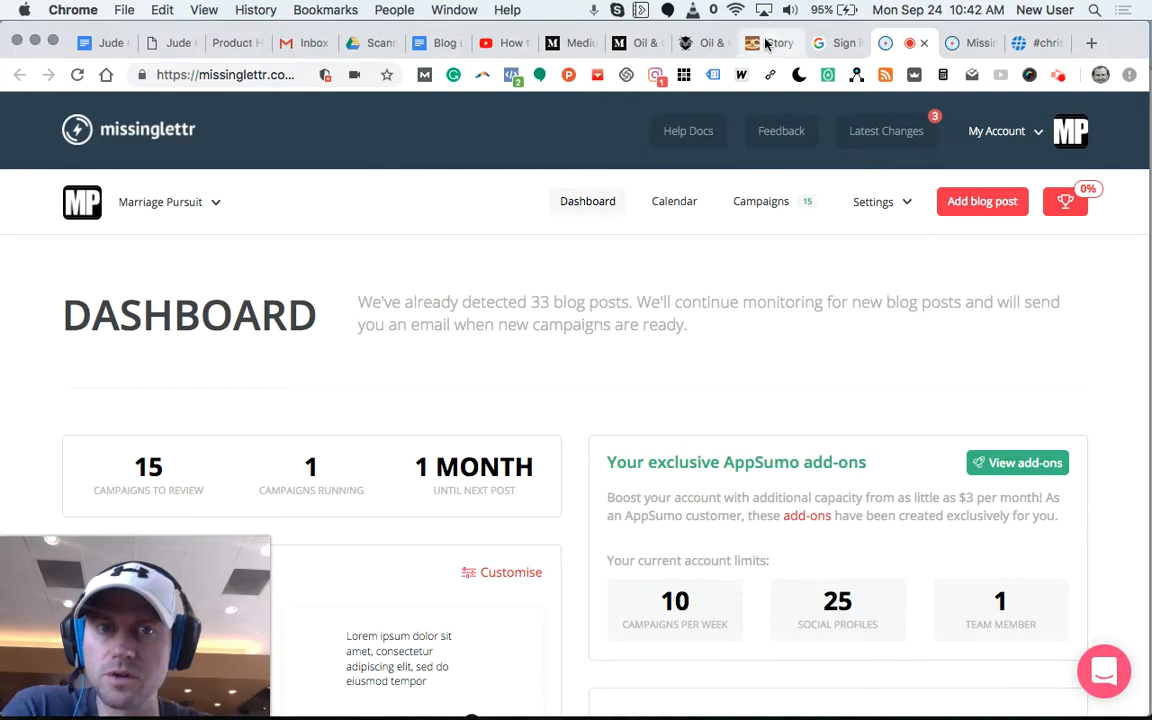
- Return to the StoryChief homepage and scroll to its Publish Faster multi-channel section
left_click(772, 44)
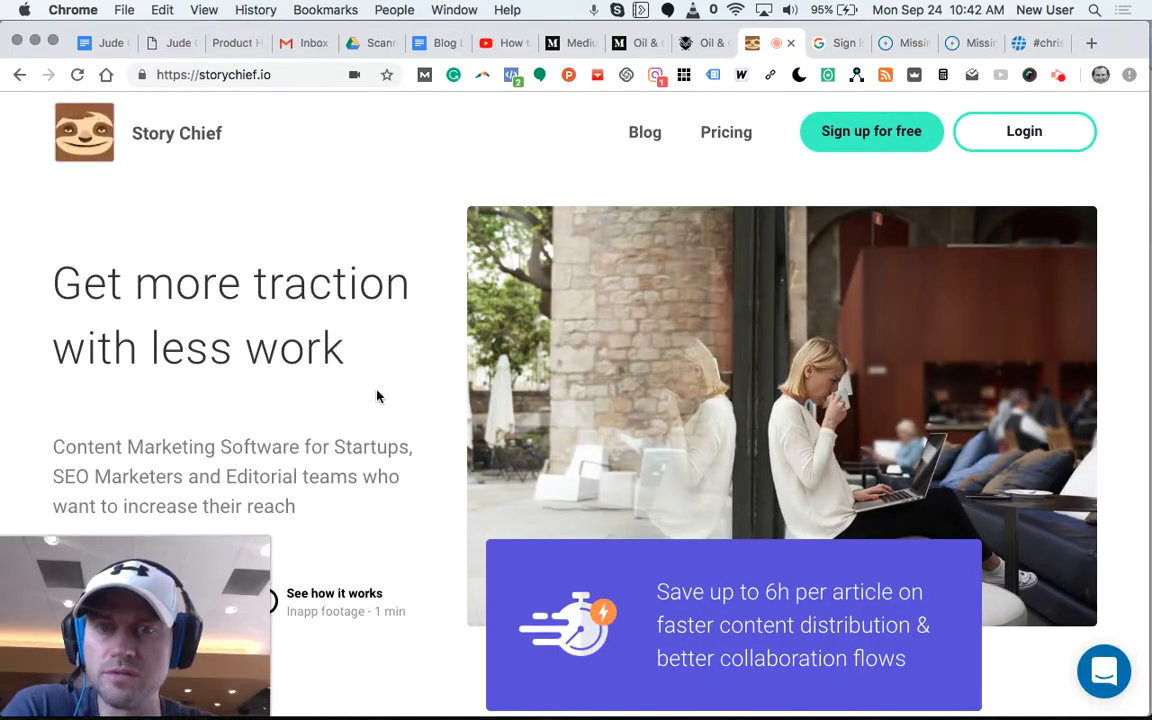
scroll("down", 3)
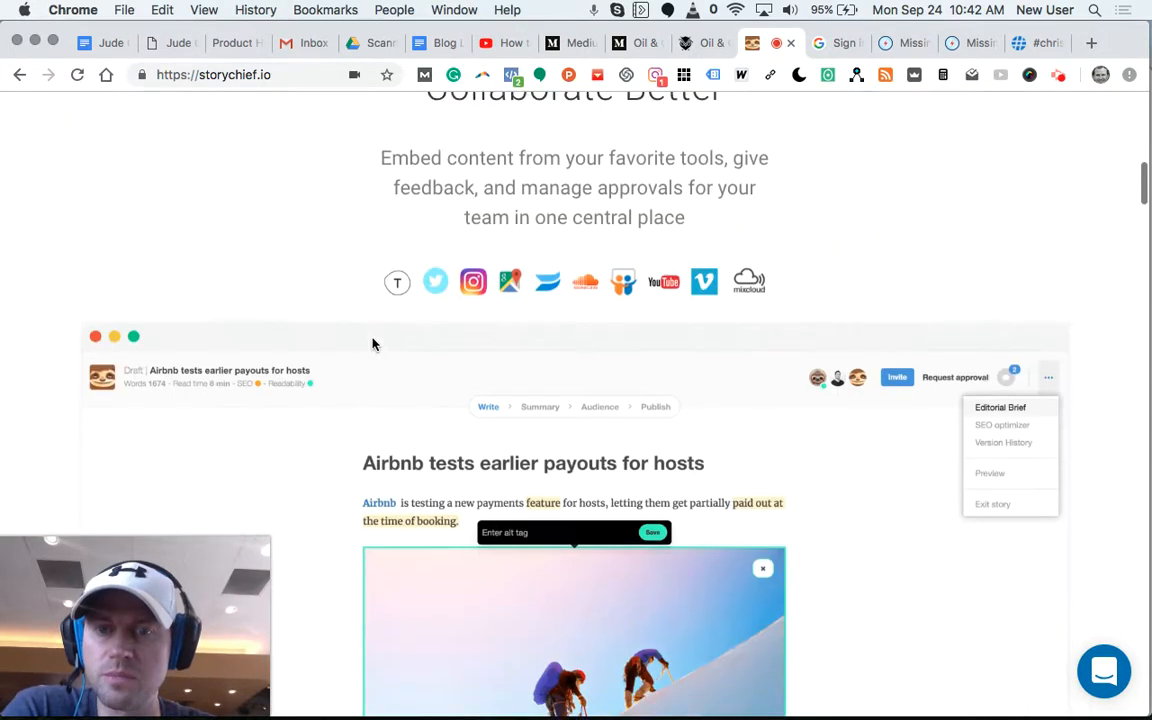
scroll("down", 3)
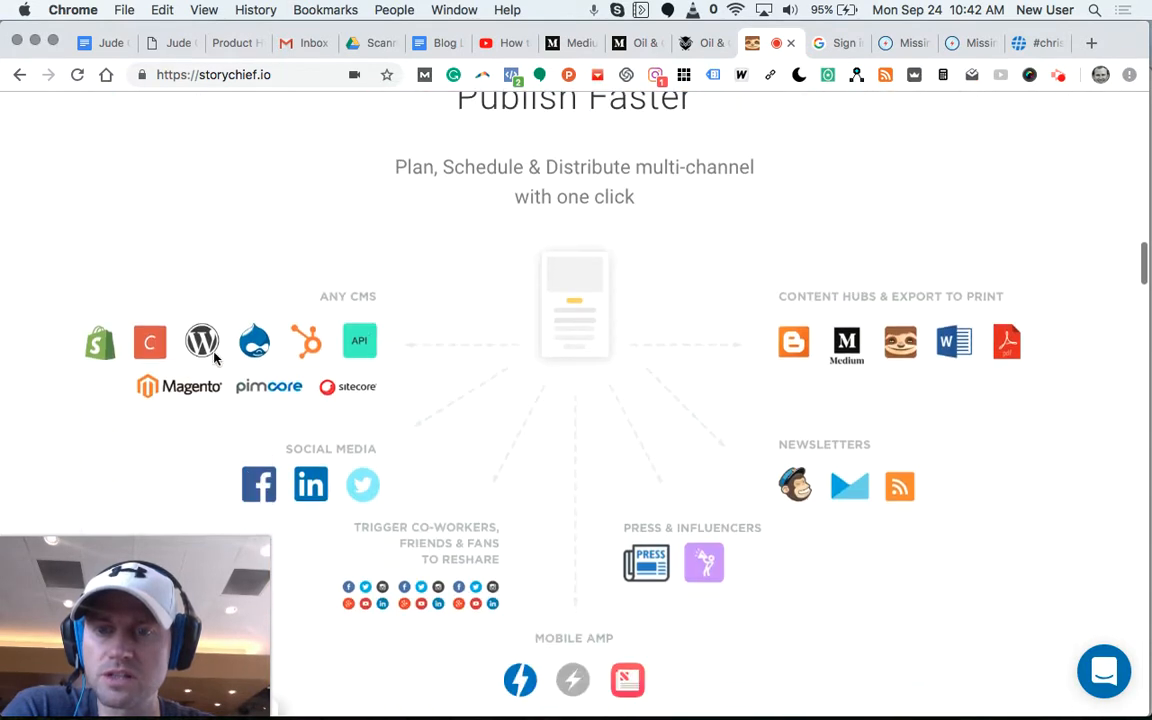
mouse_move(308, 524)
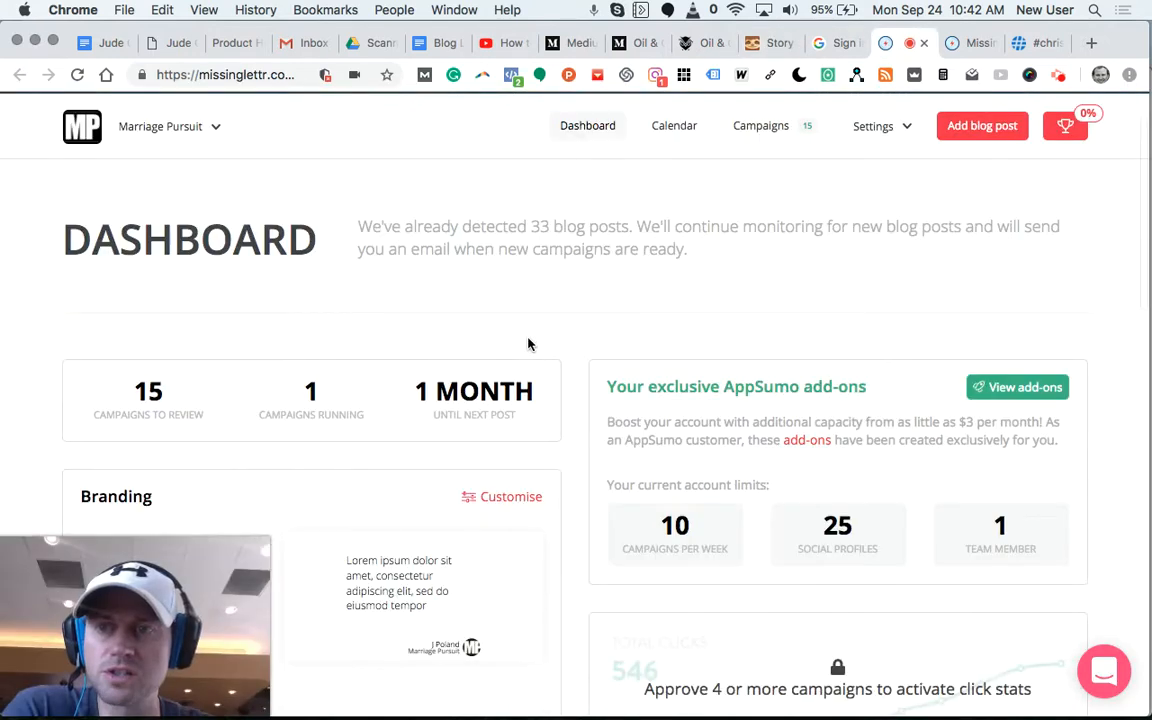
- Scroll down the Missinglettr dashboard toward the campaign's Boost this campaign panel
scroll("down", 3)
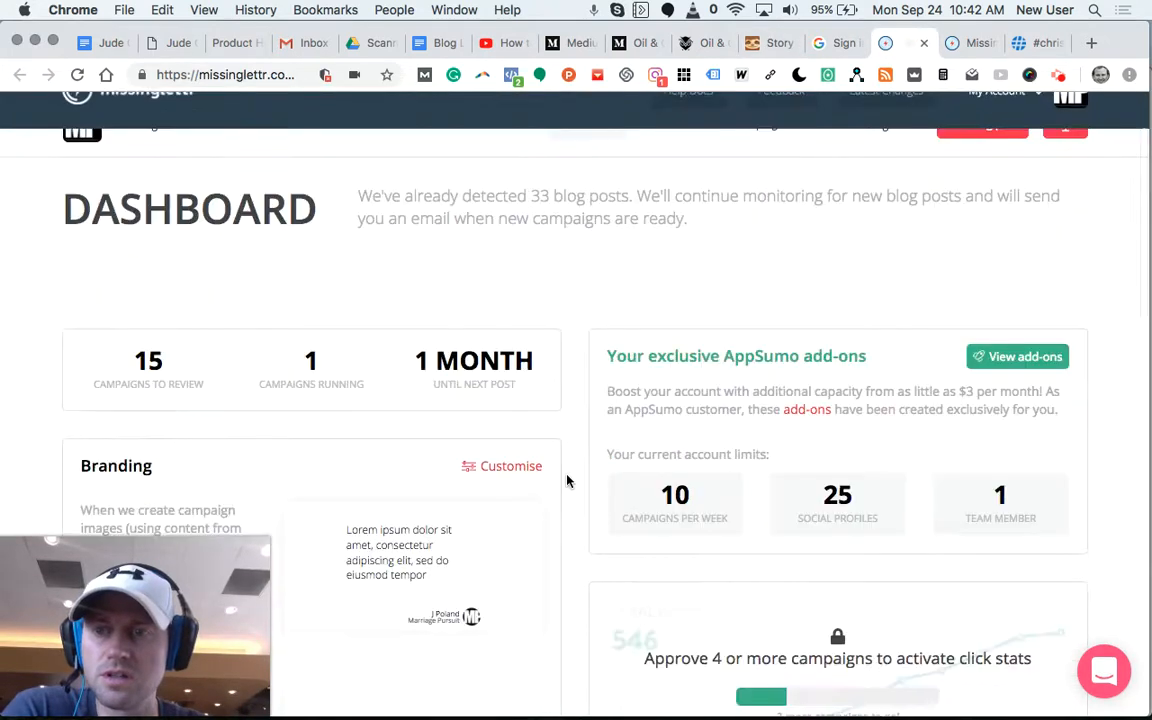
scroll("down", 3)
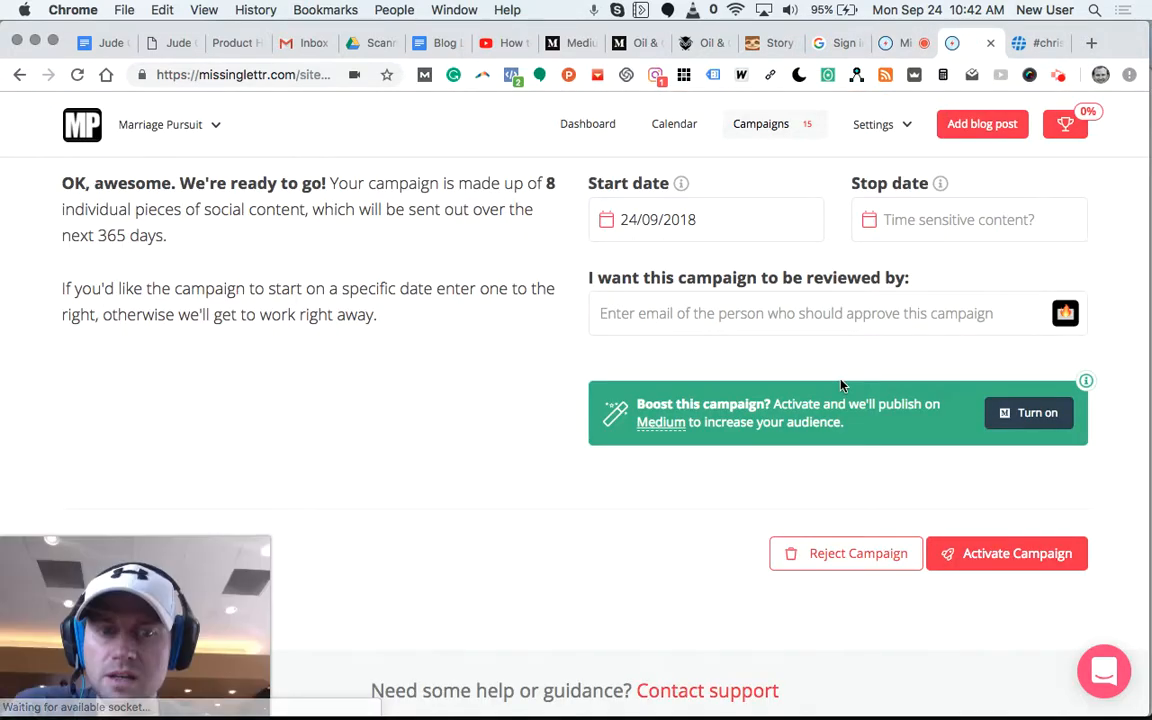
scroll("down", 3)
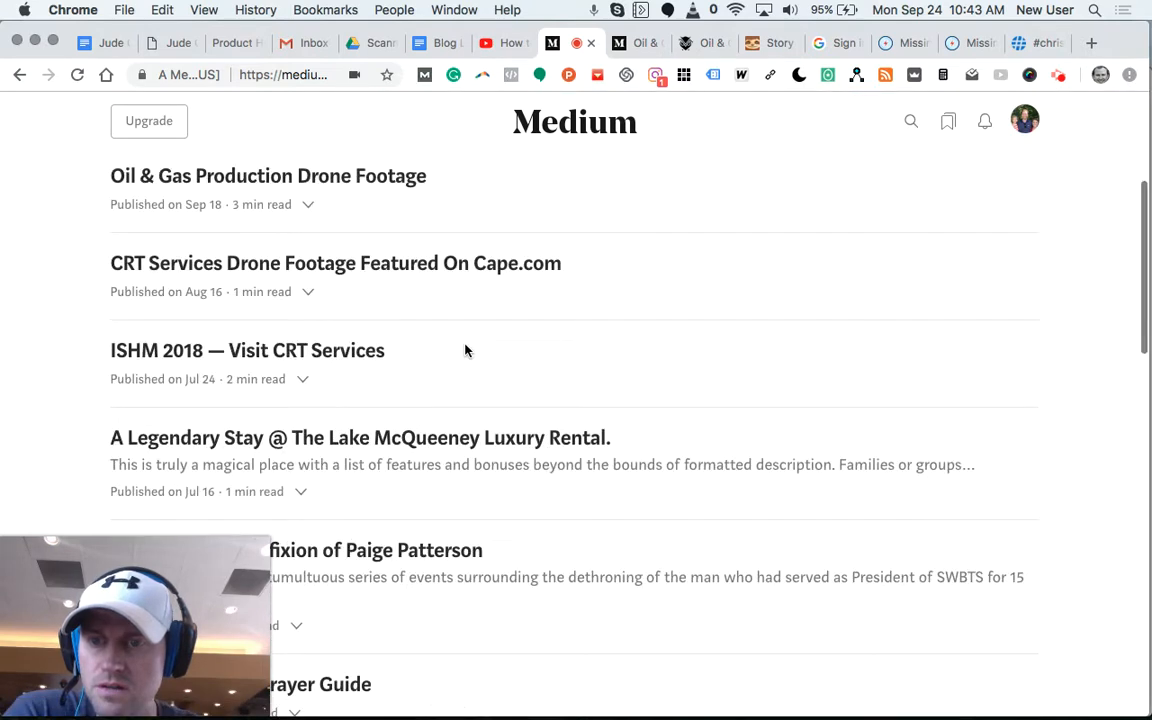
- Scroll down the Published tab of Medium's Your stories list
scroll("down", 3)
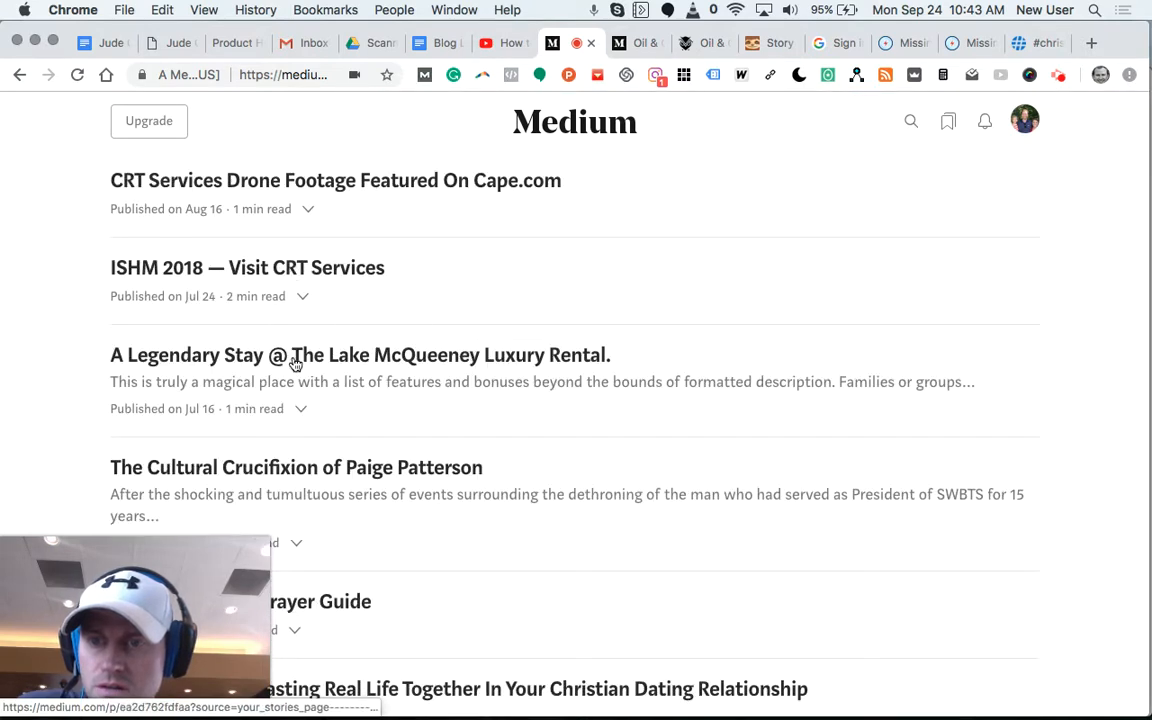
scroll("down", 3)
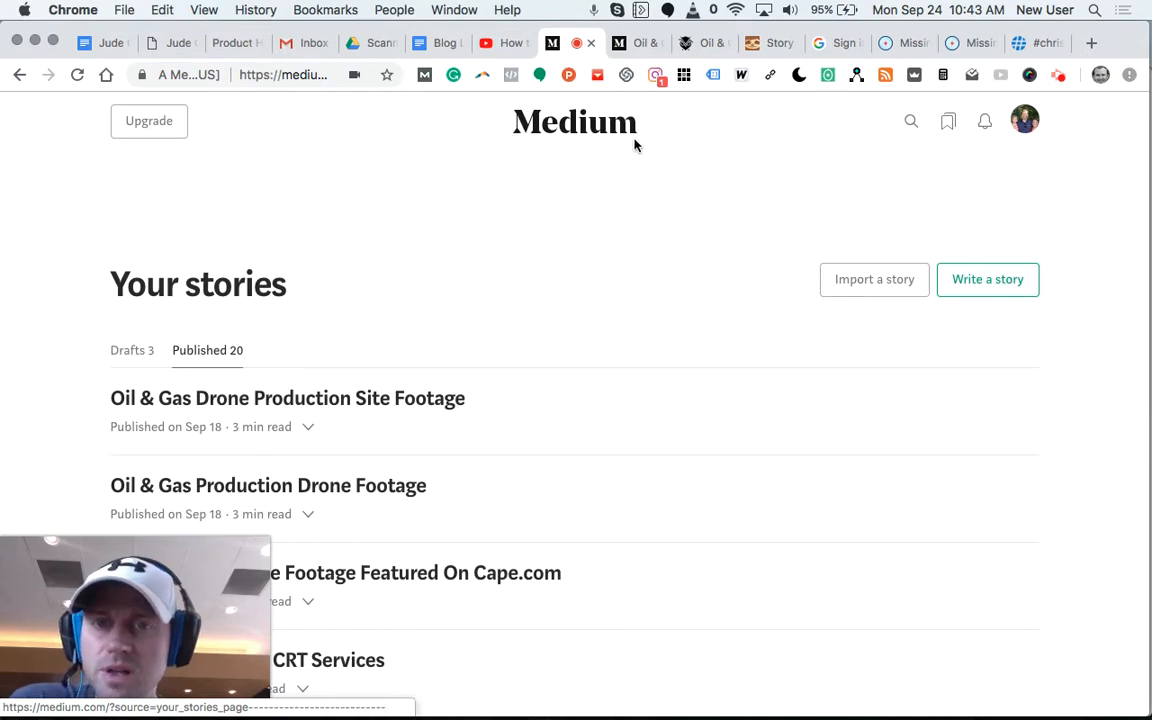
mouse_move(424, 320)
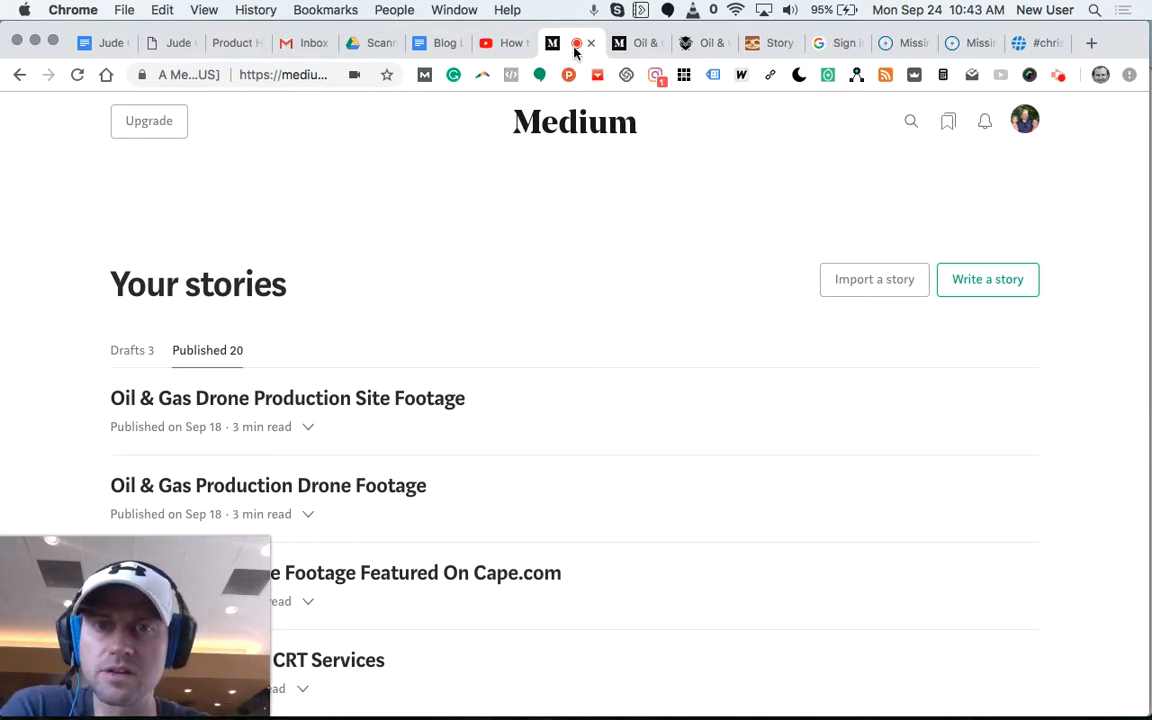
mouse_move(524, 128)
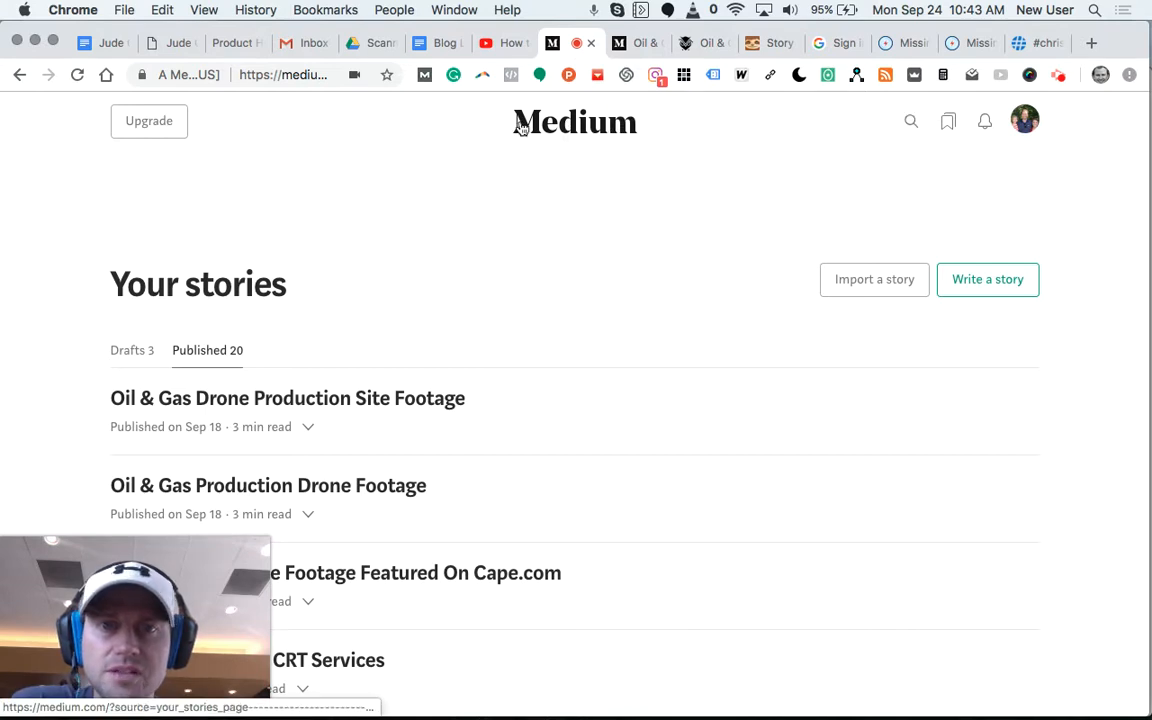
mouse_move(510, 128)
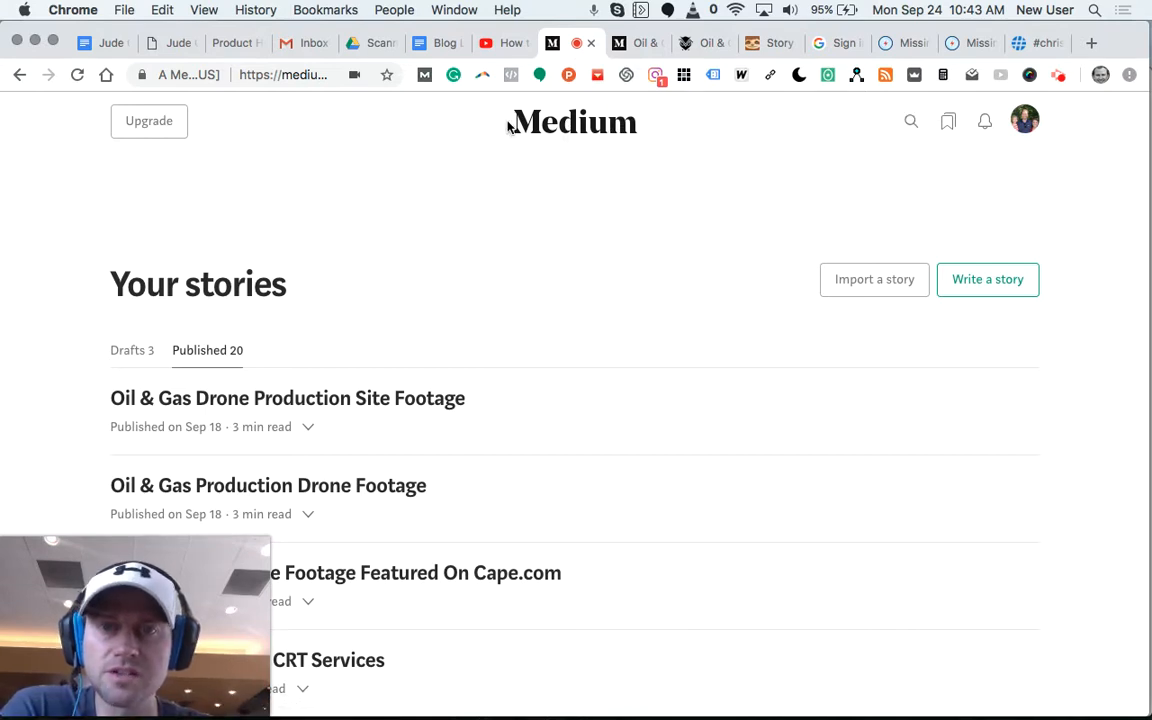